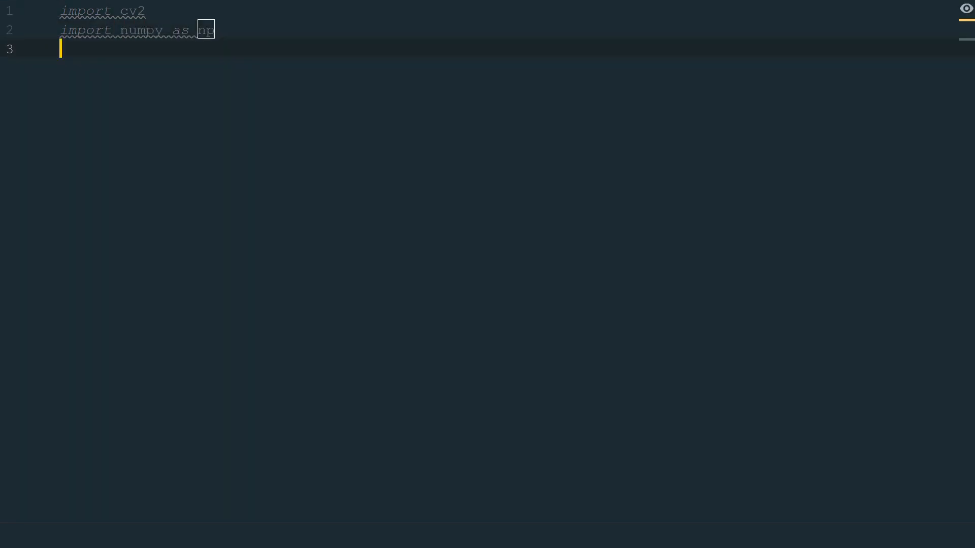
Add a line loading 'input/mountain.jpg' into img with cv2.imread
{"action": "key", "text": "enter"}
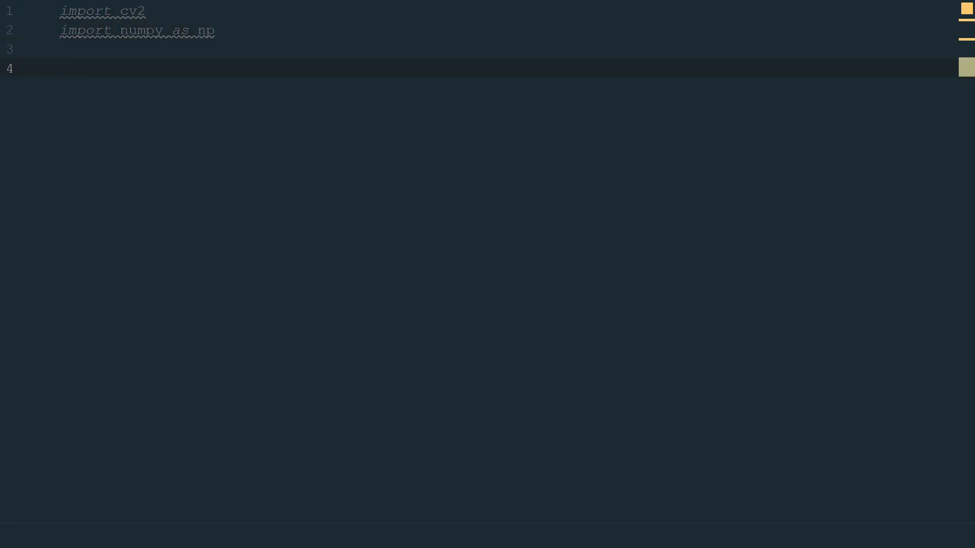
{"action": "type", "text": "img"}
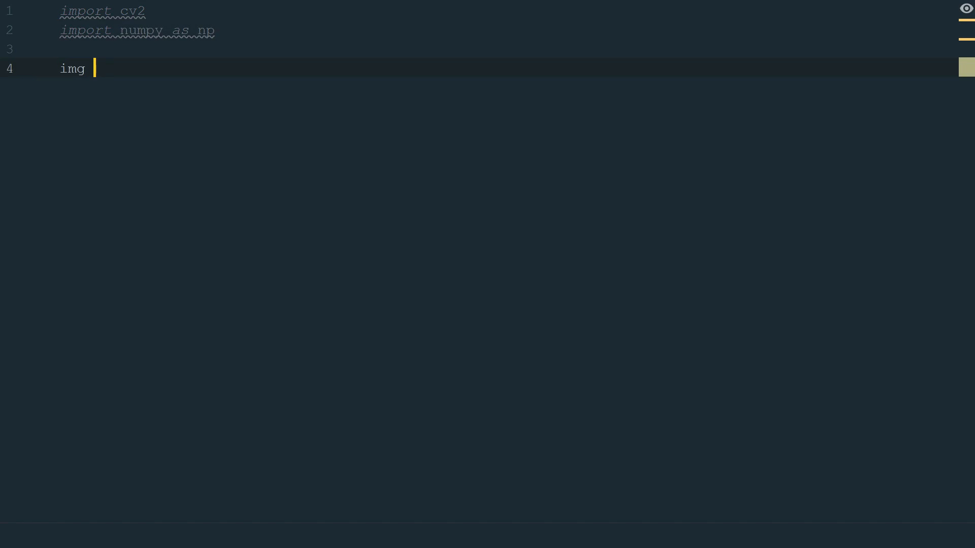
{"action": "type", "text": "= cv2.imread("}
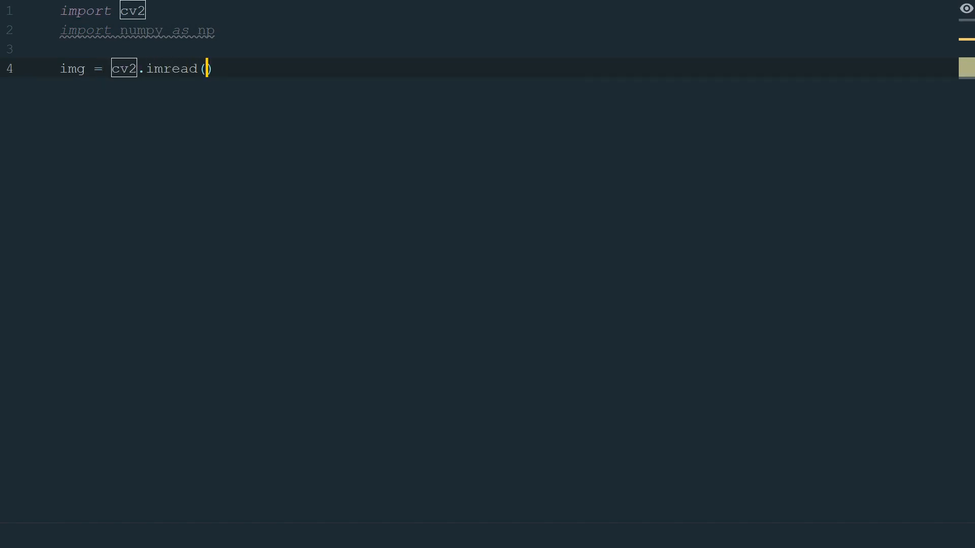
{"action": "type", "text": "'input/mountain.jpg'"}
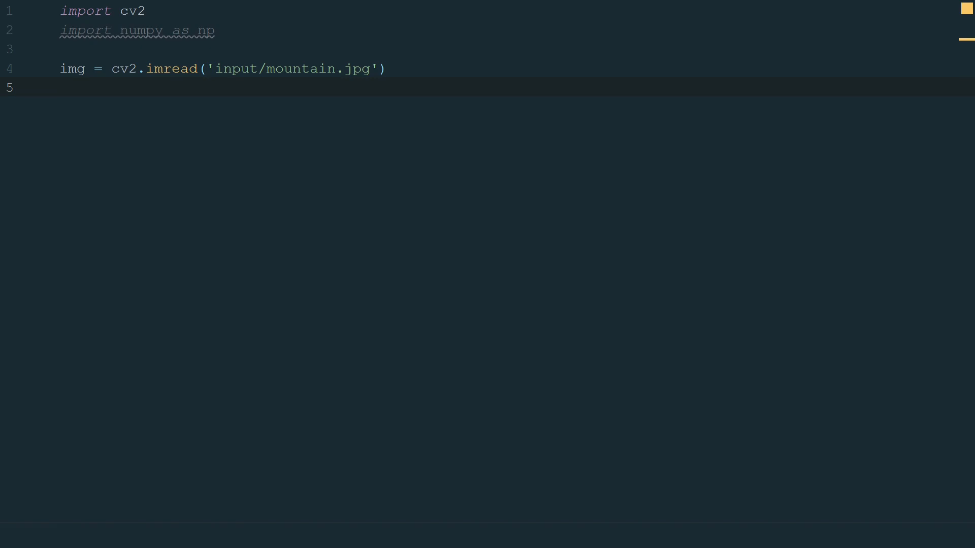
Show img in a window titled 'Image' and wait for a keypress with cv2.waitKey(0)
{"action": "type", "text": "cv2.imshow("}
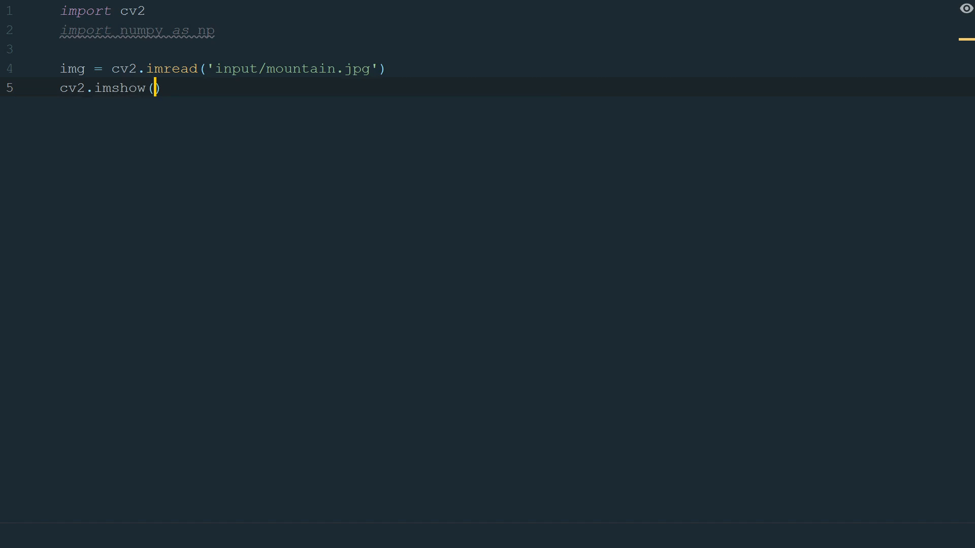
{"action": "type", "text": "'Image', img"}
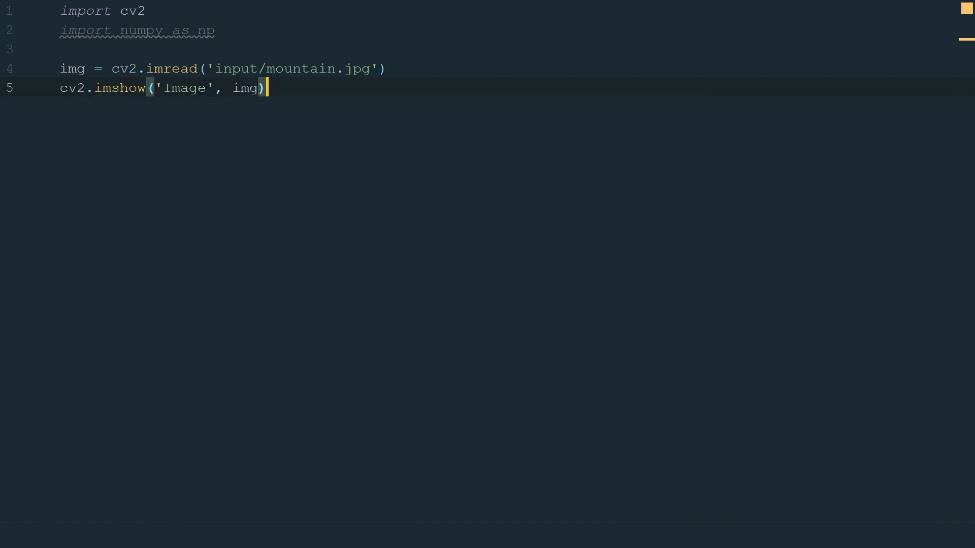
{"action": "key", "text": "enter"}
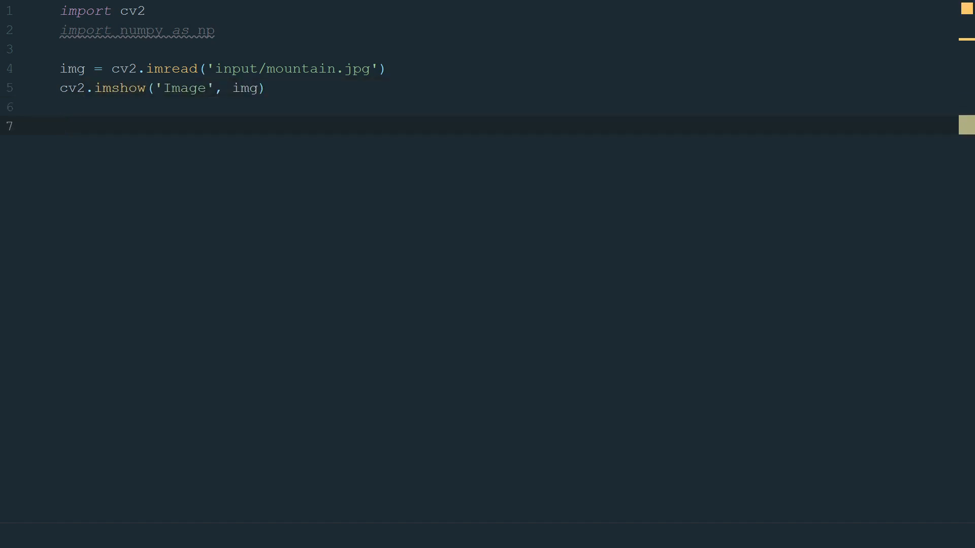
{"action": "type", "text": "cv2.waitKey("}
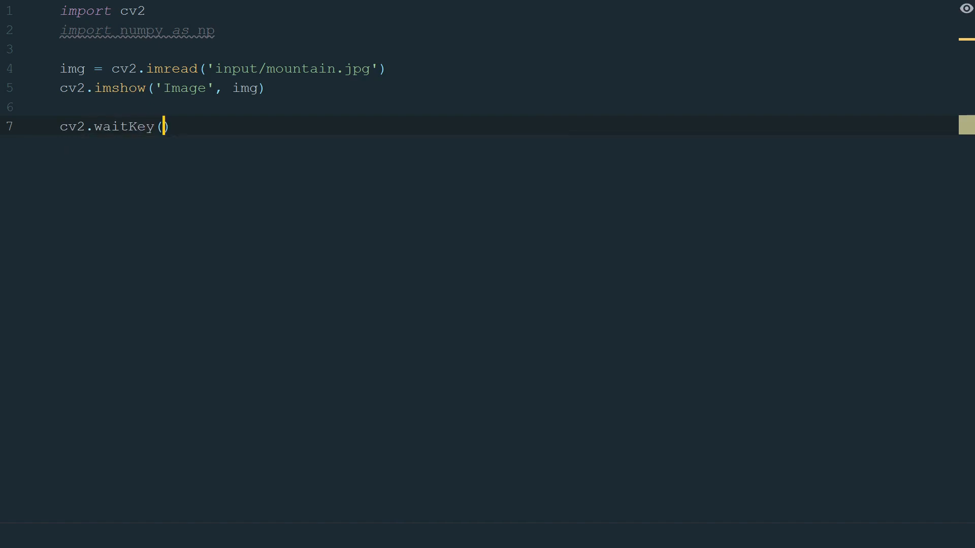
{"action": "type", "text": "0"}
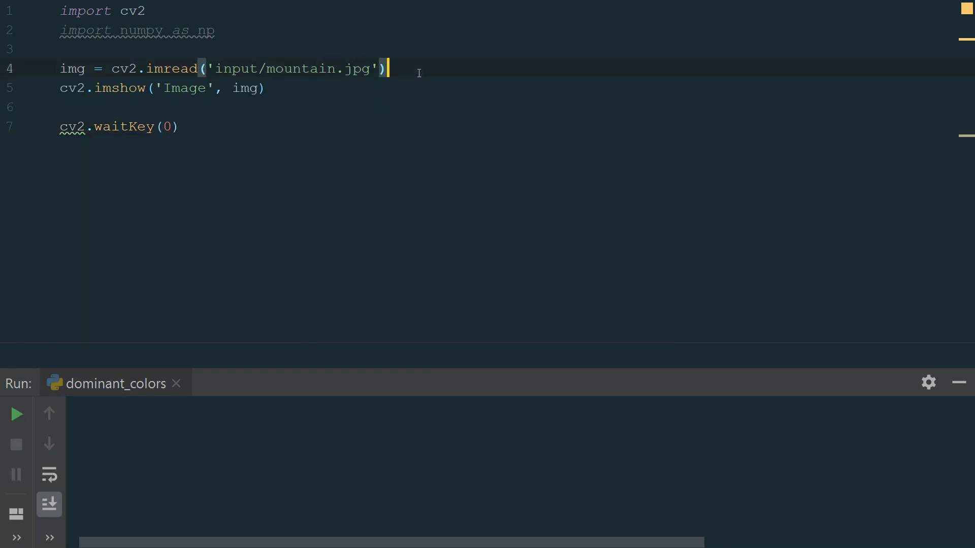
Get height and width via np.shape(img), print them, run to see 400 700, and close the image
{"action": "key", "text": "enter"}
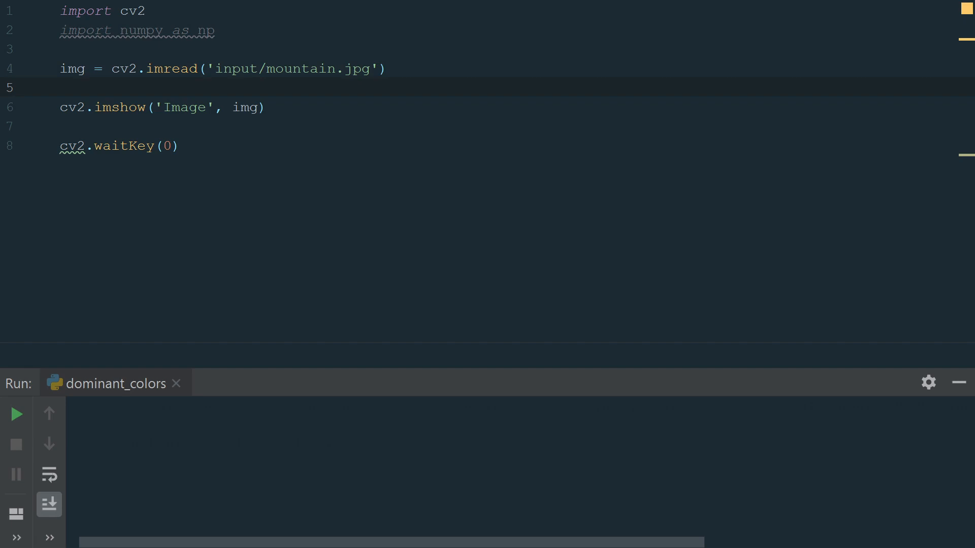
{"action": "type", "text": "height, width, _ = np.shape(img)"}
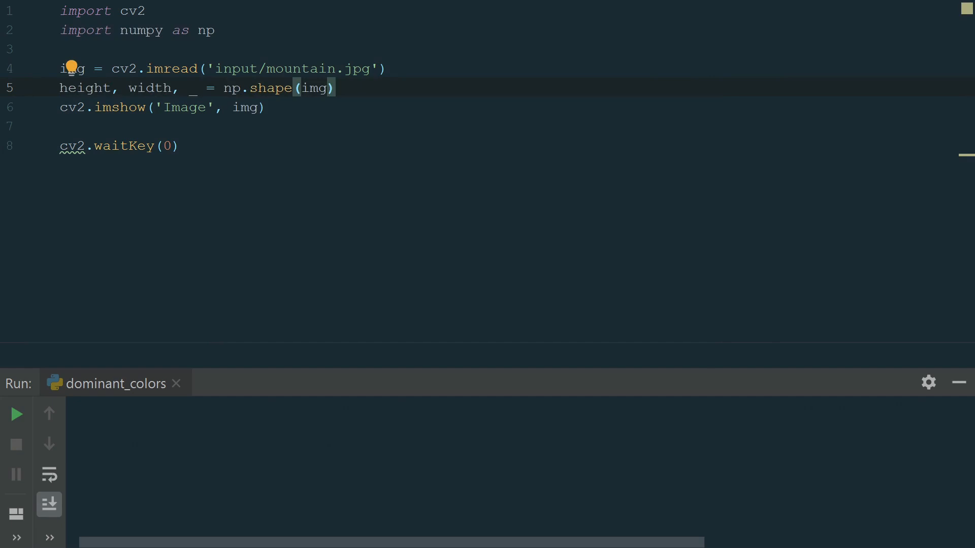
{"action": "type", "text": "print(height, width)"}
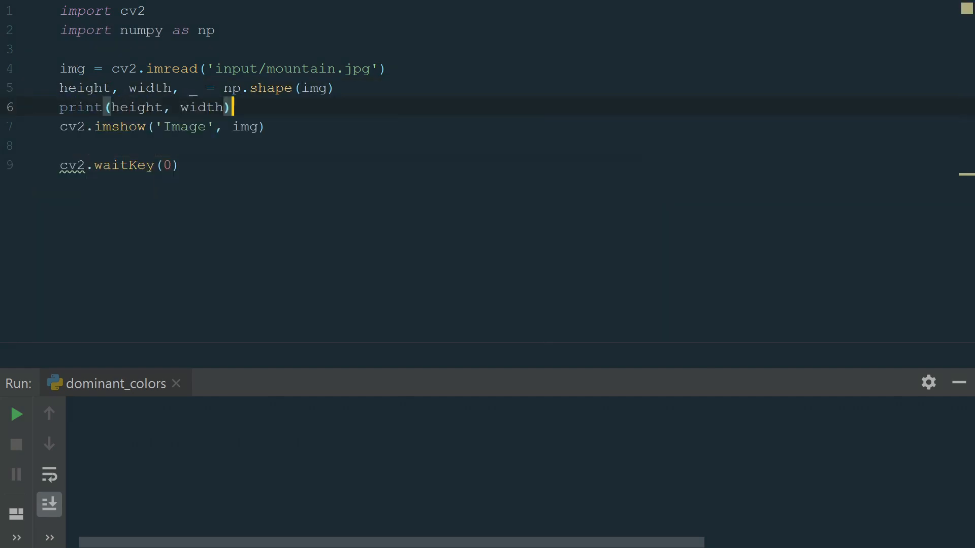
{"action": "left_click", "coordinate": [16, 414]}
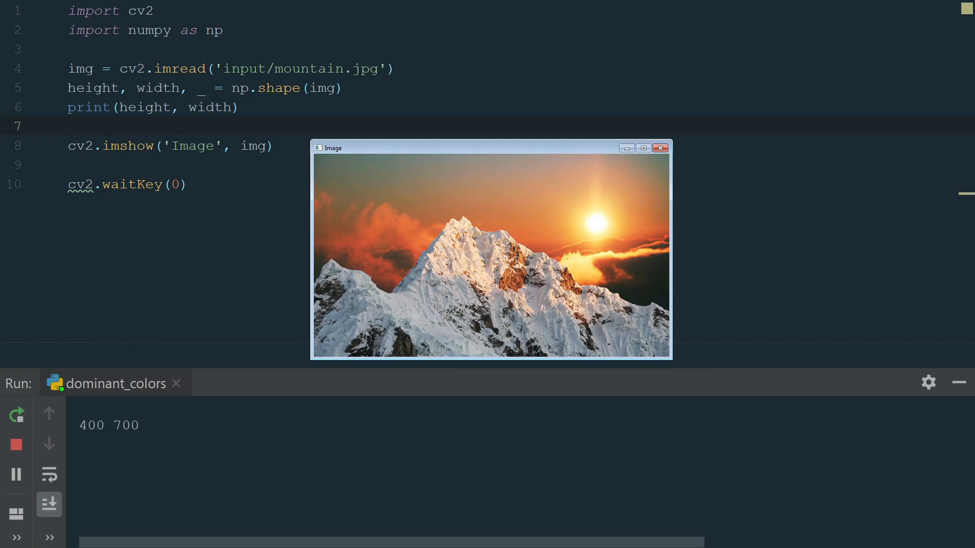
{"action": "left_click", "coordinate": [16, 445]}
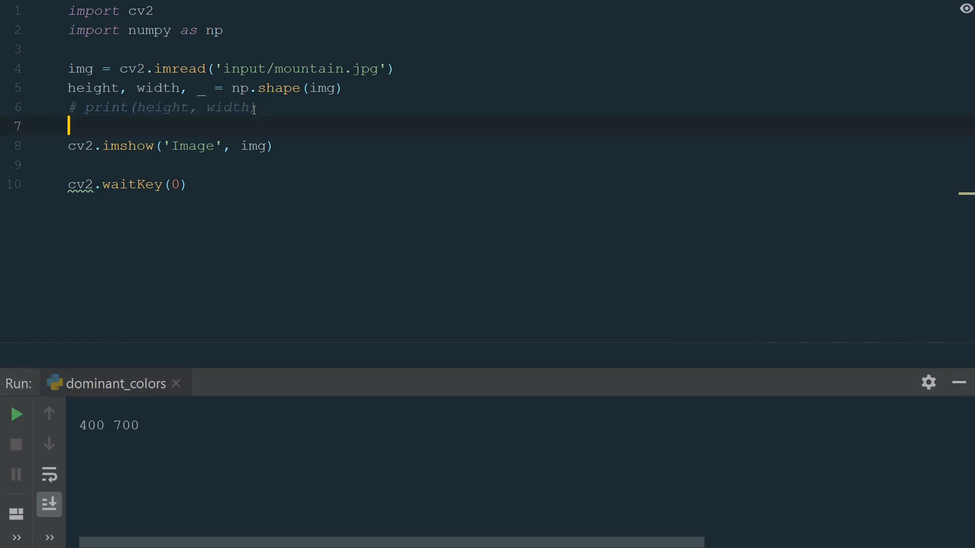
Reshape img into data of shape (height * width, 3) and convert it with np.float32
{"action": "key", "text": "enter"}
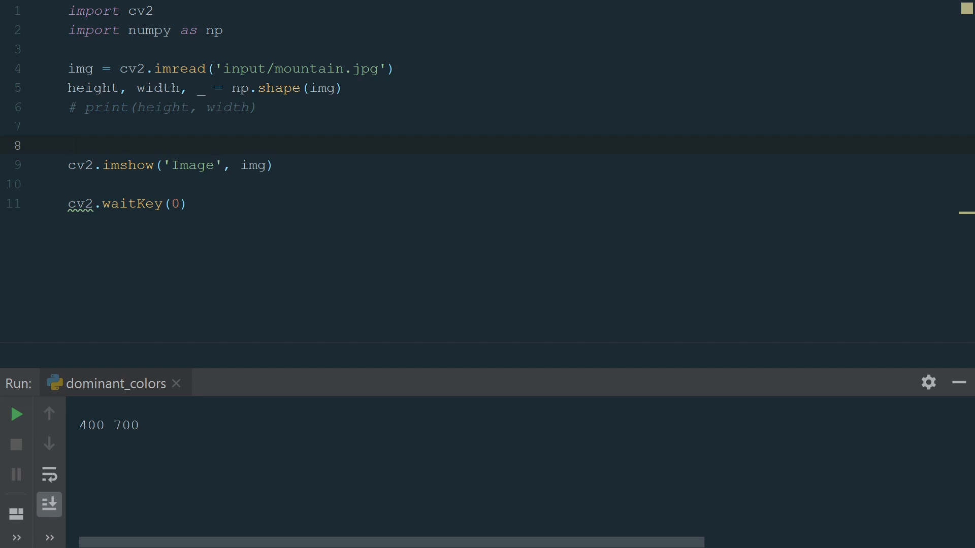
{"action": "type", "text": "data = np.reshape("}
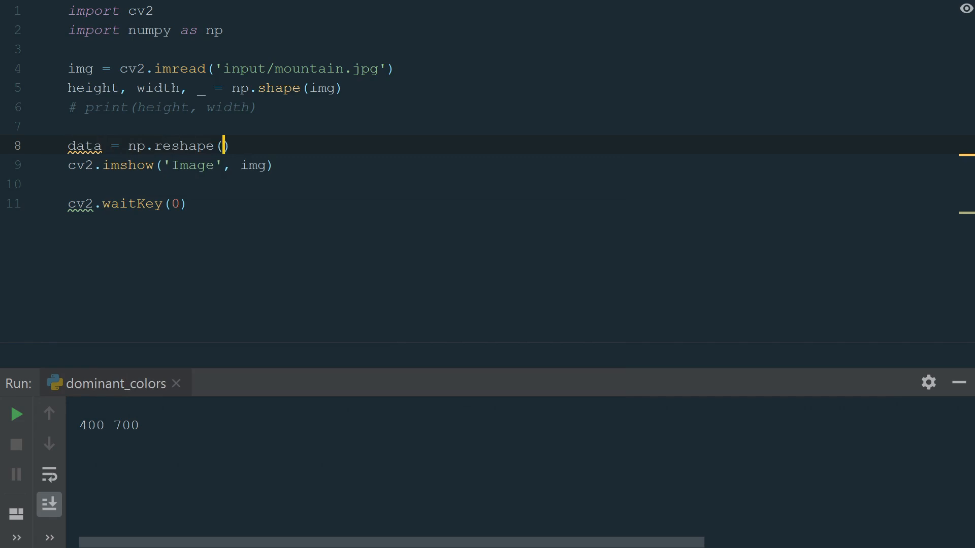
{"action": "type", "text": "img, (height * width, 3"}
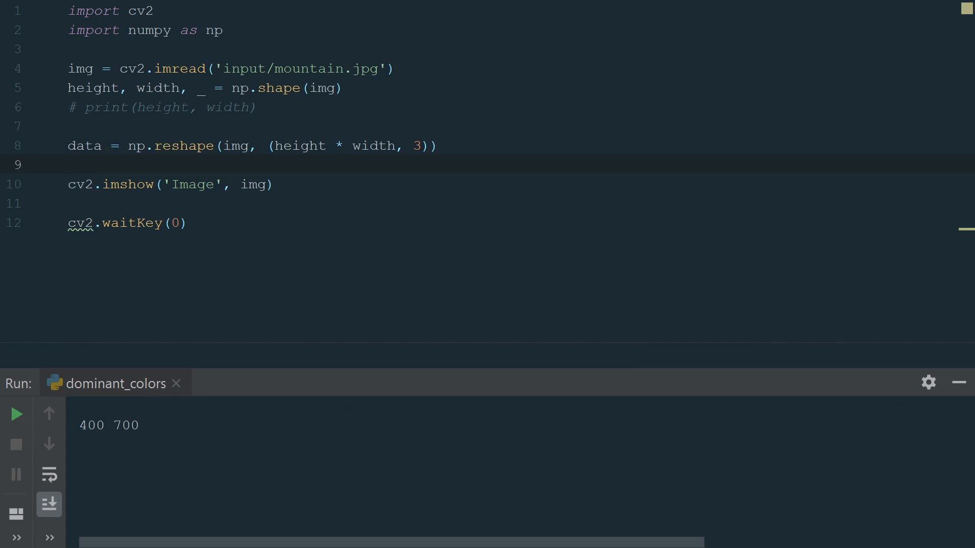
{"action": "type", "text": "data = np.float32(data"}
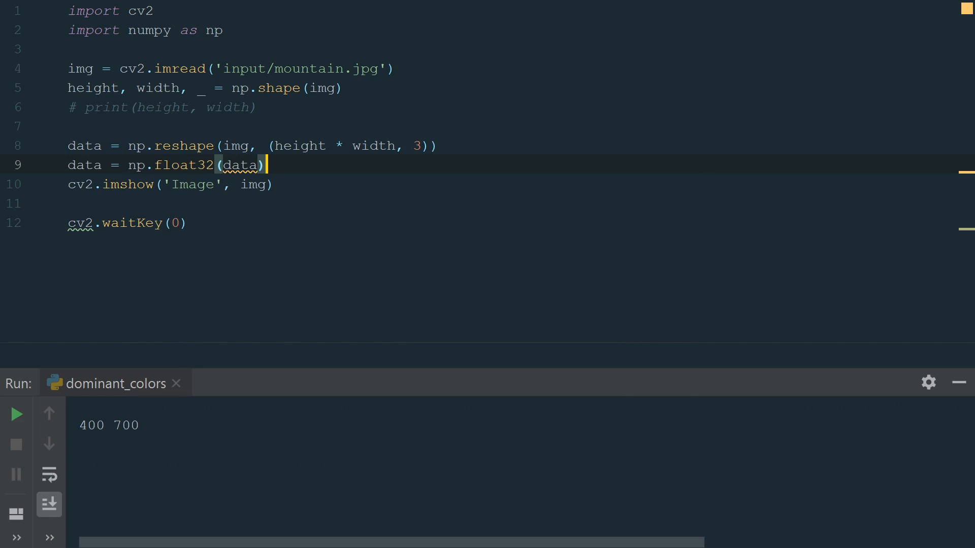
{"action": "key", "text": "Enter"}
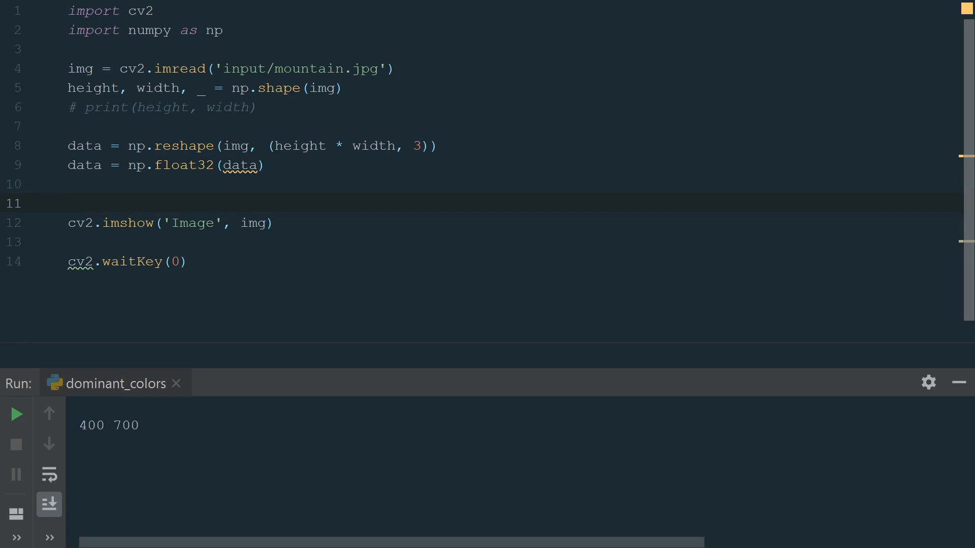
Define number_clusters = 3, EPS plus MAX_ITER criteria, and flags = cv2.KMEANS_RANDOM_CENTERS
{"action": "type", "text": "number"}
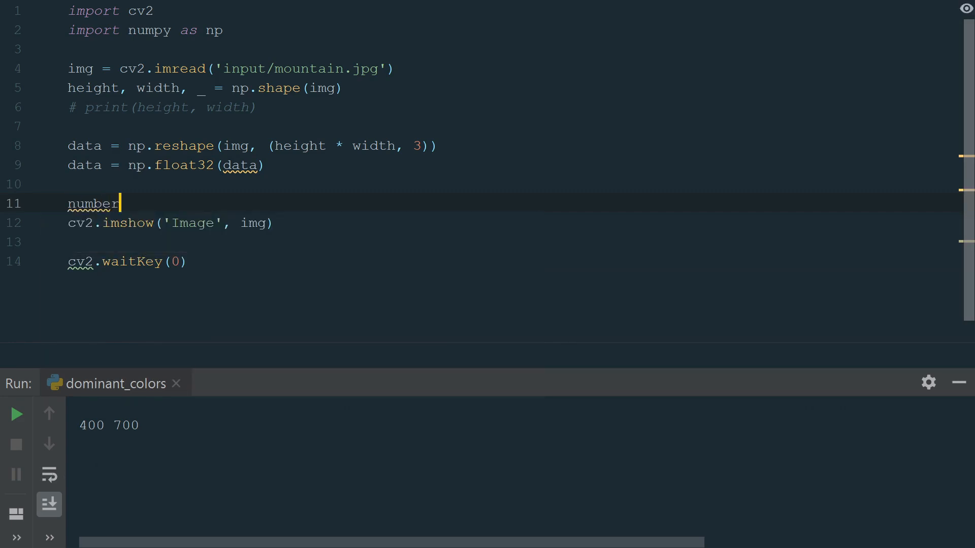
{"action": "type", "text": "_clusters ="}
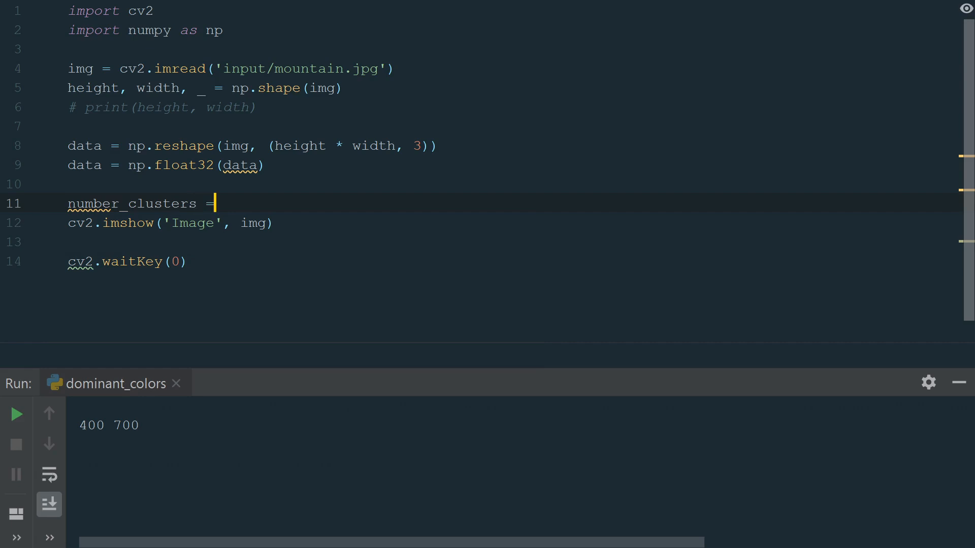
{"action": "type", "text": "3"}
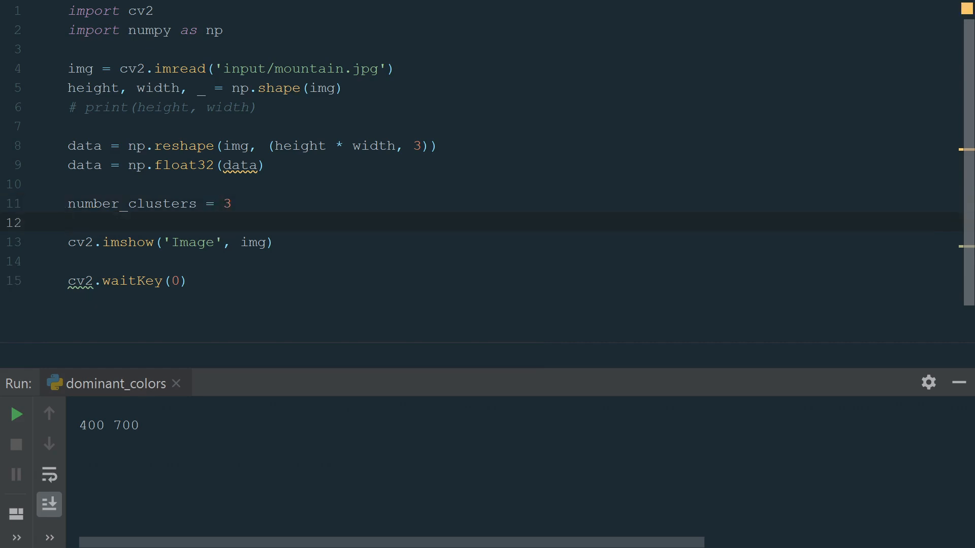
{"action": "type", "text": "criteria ="}
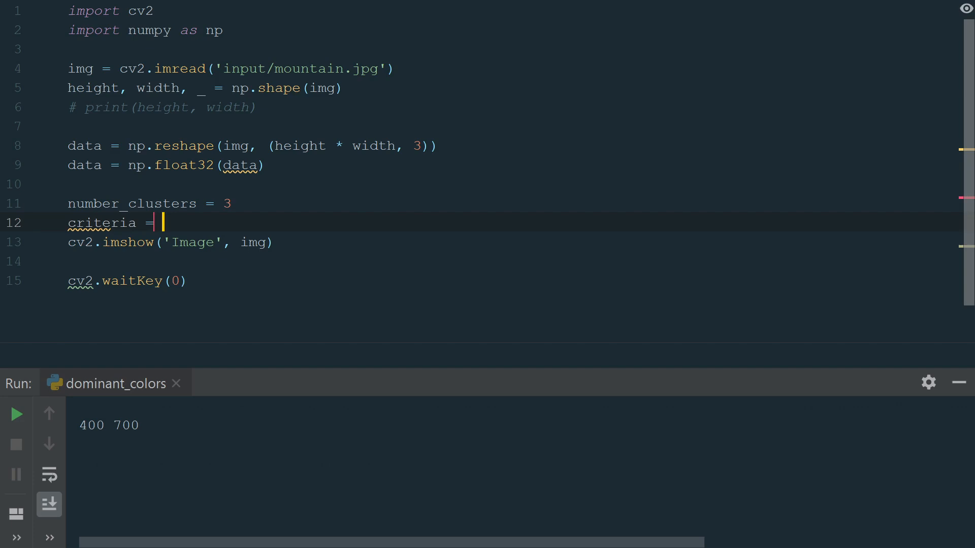
{"action": "type", "text": "(cv2.TERM_CRITERIA_EPS"}
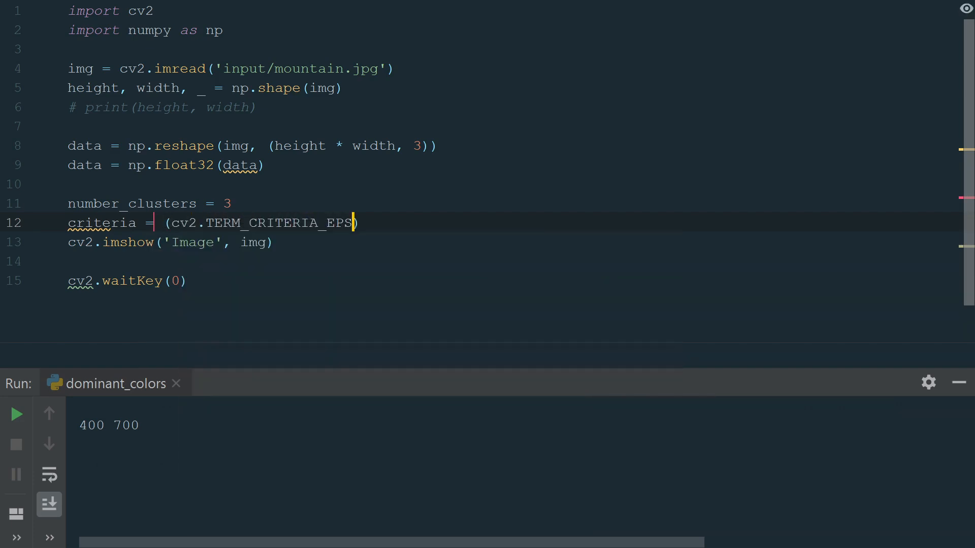
{"action": "type", "text": "+ cv2.TERM_CRITERIA_MAX_ITER, 10, 1.0"}
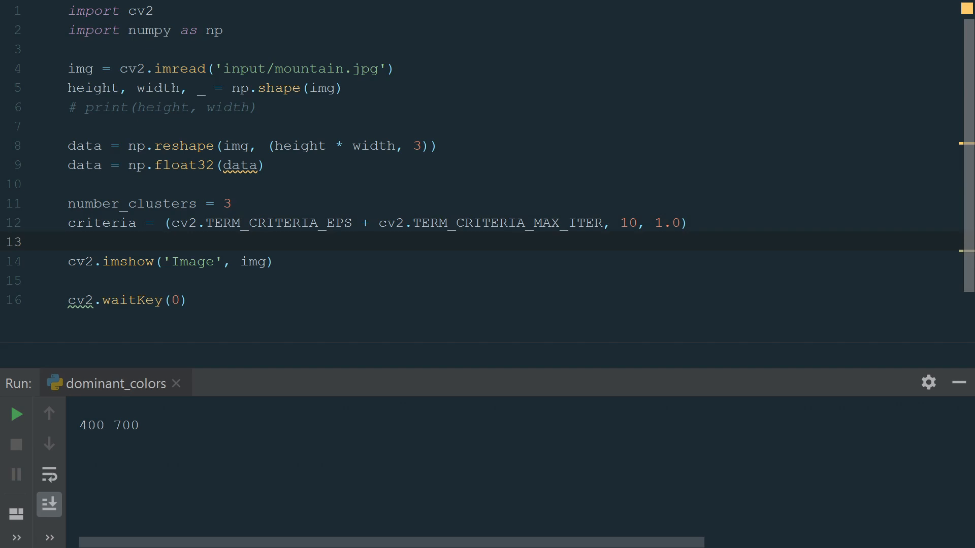
{"action": "type", "text": "f"}
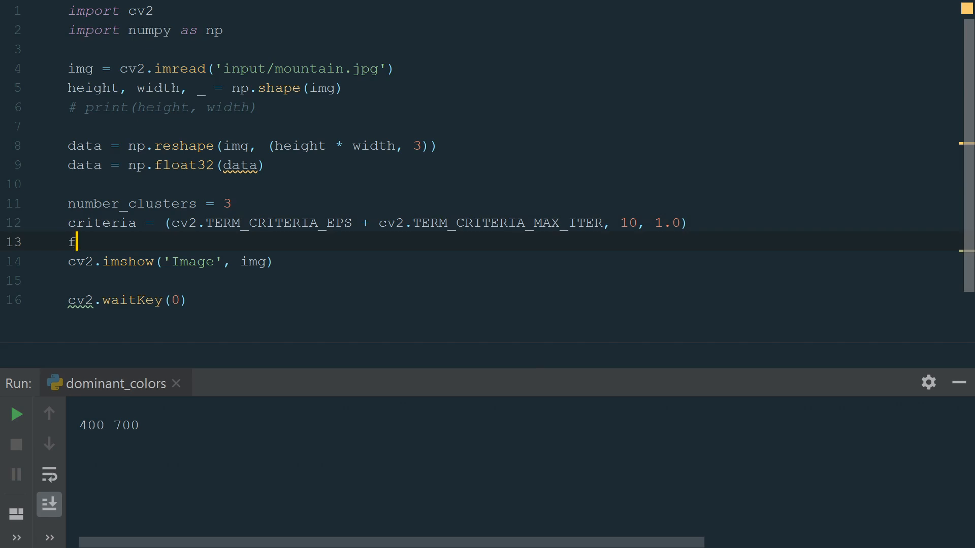
{"action": "type", "text": "lags ="}
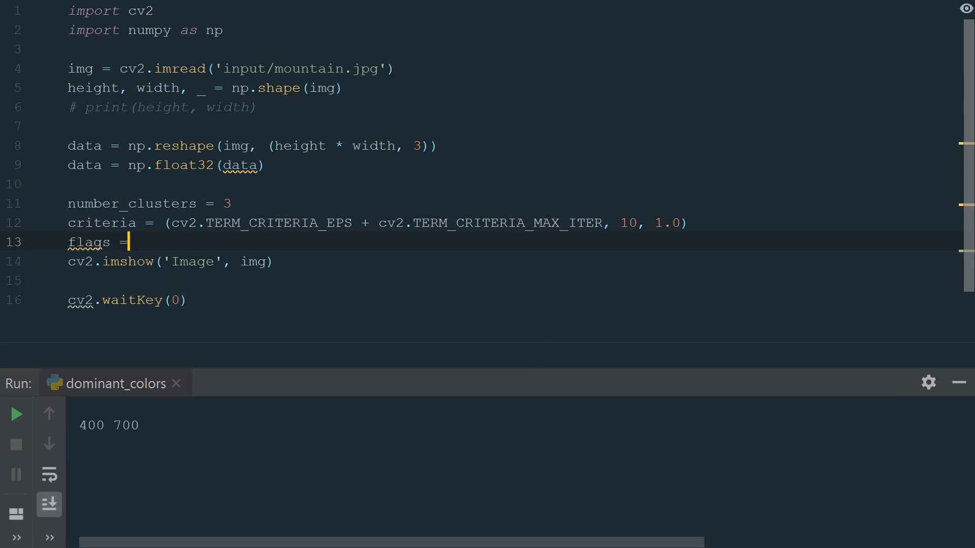
{"action": "type", "text": "cv2.KMEANS_RANDOM_CENTERS"}
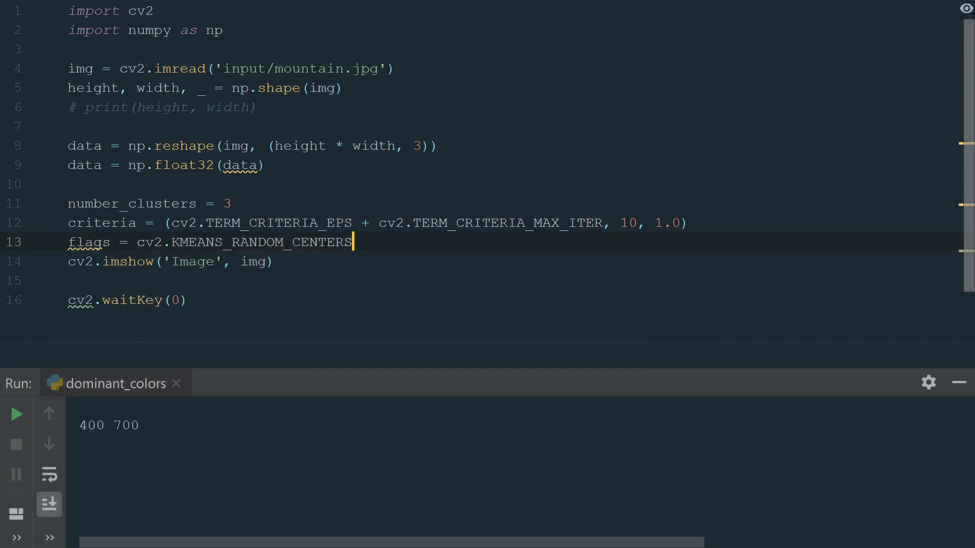
{"action": "key", "text": "enter"}
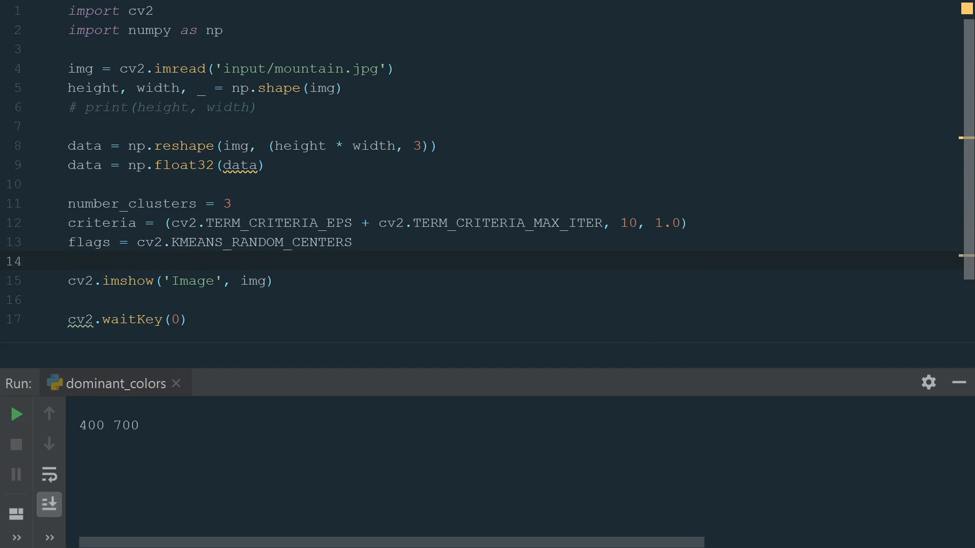
Get compactness, labels, centers from cv2.kmeans on data, print centers, and run the script
{"action": "type", "text": "compactness, labe"}
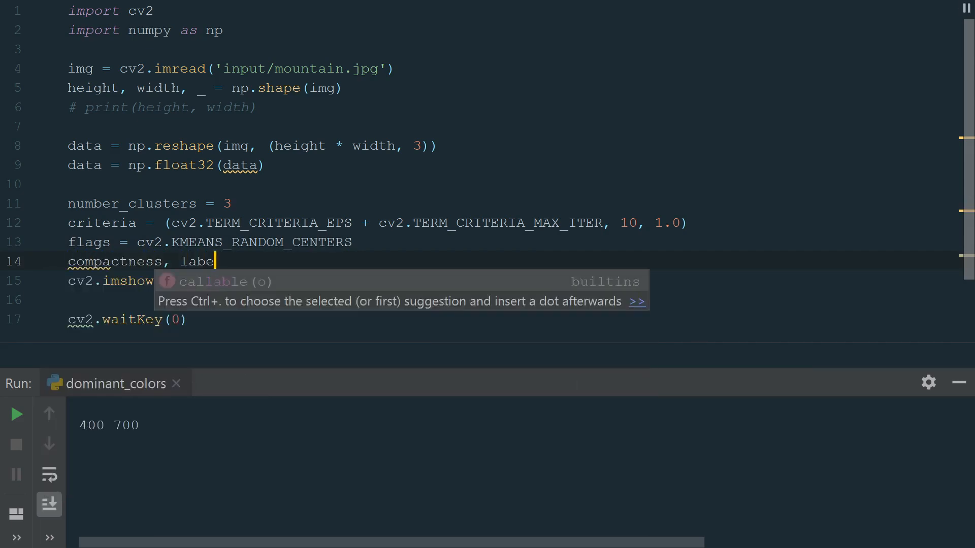
{"action": "type", "text": "ls, centers"}
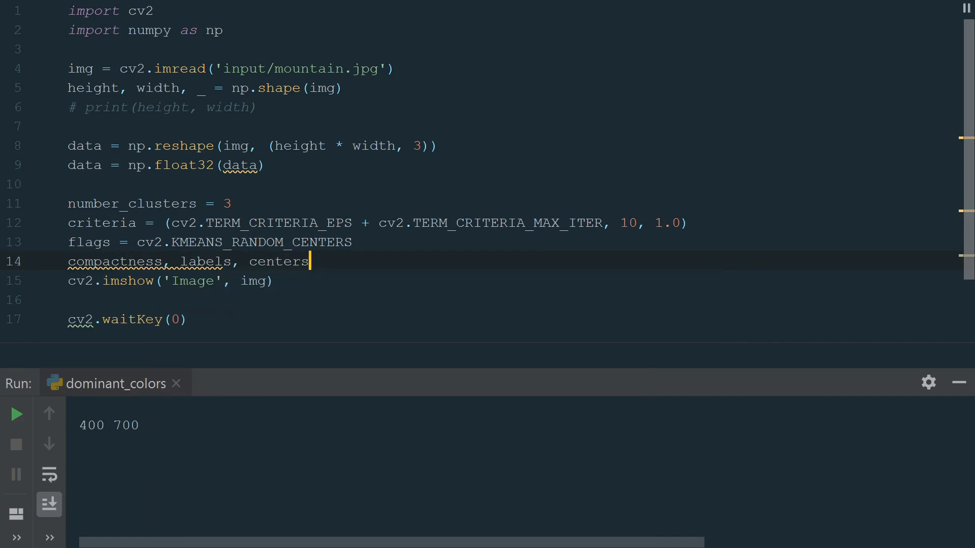
{"action": "type", "text": "= cv2.k"}
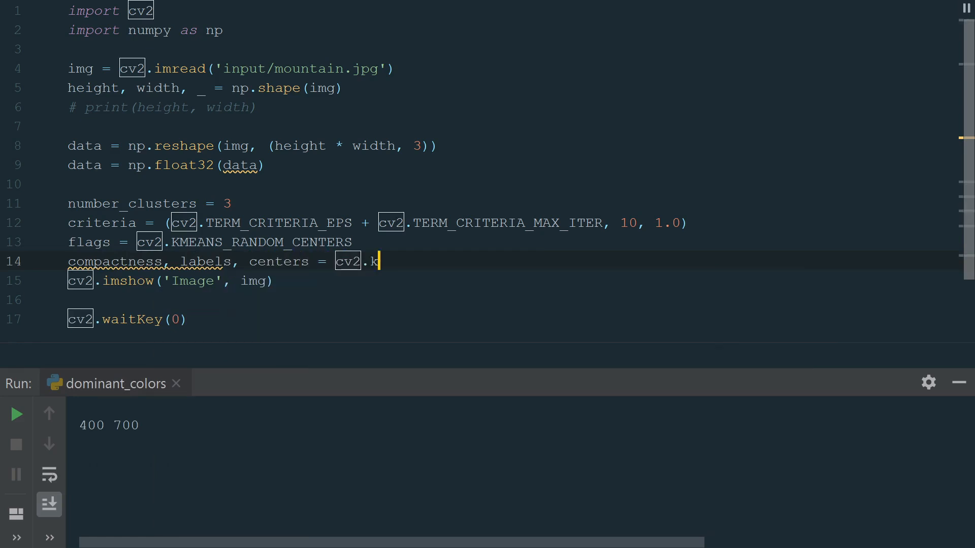
{"action": "type", "text": "means()"}
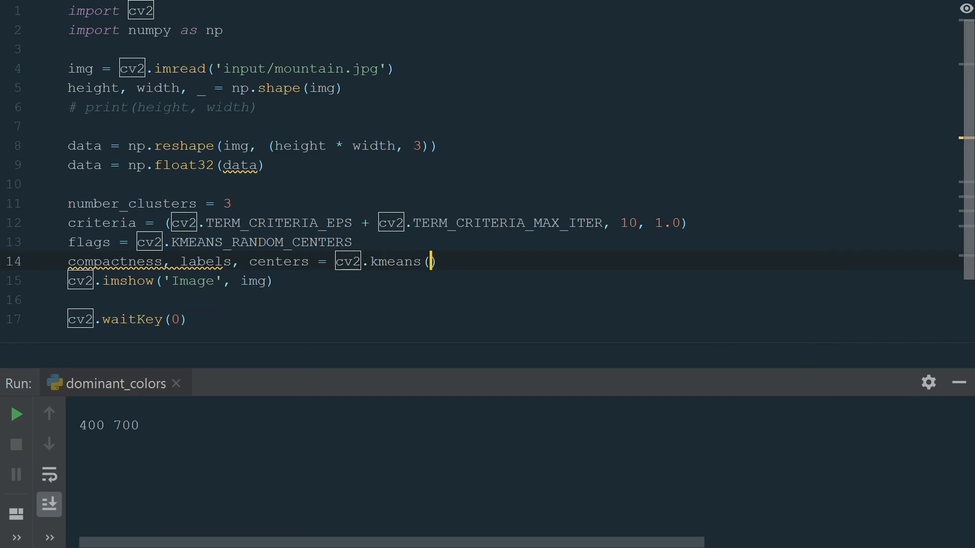
{"action": "type", "text": "data, number clusters, None, criteria, 10, fla"}
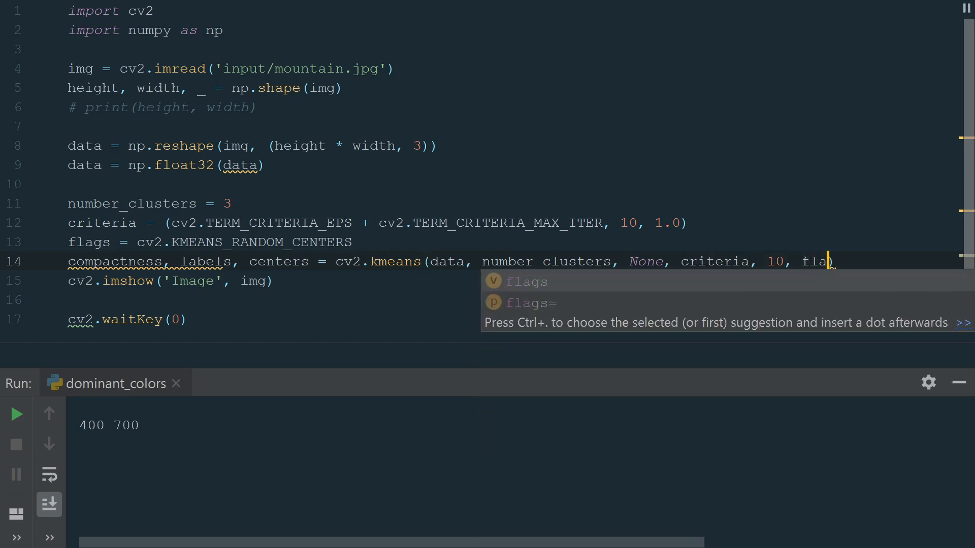
{"action": "key", "text": "Enter"}
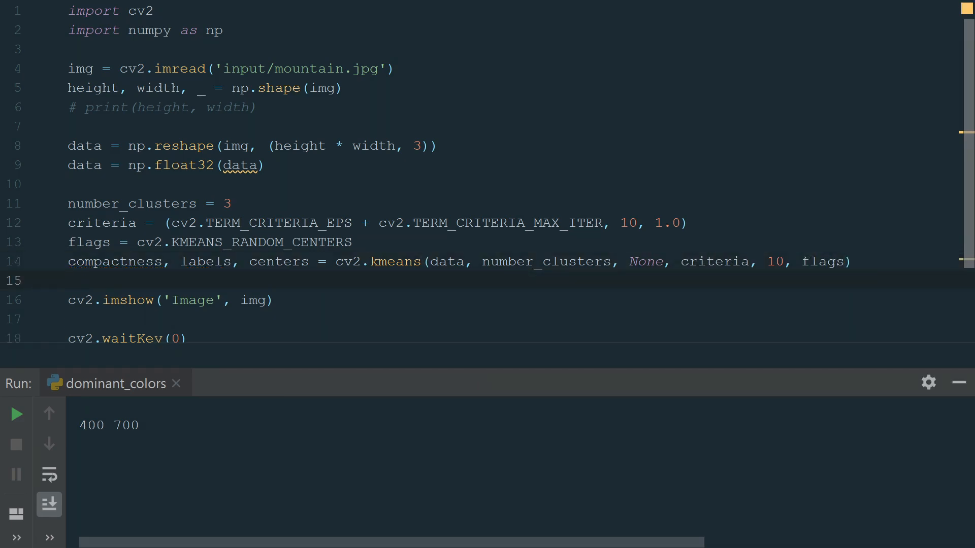
{"action": "type", "text": "print(centers)"}
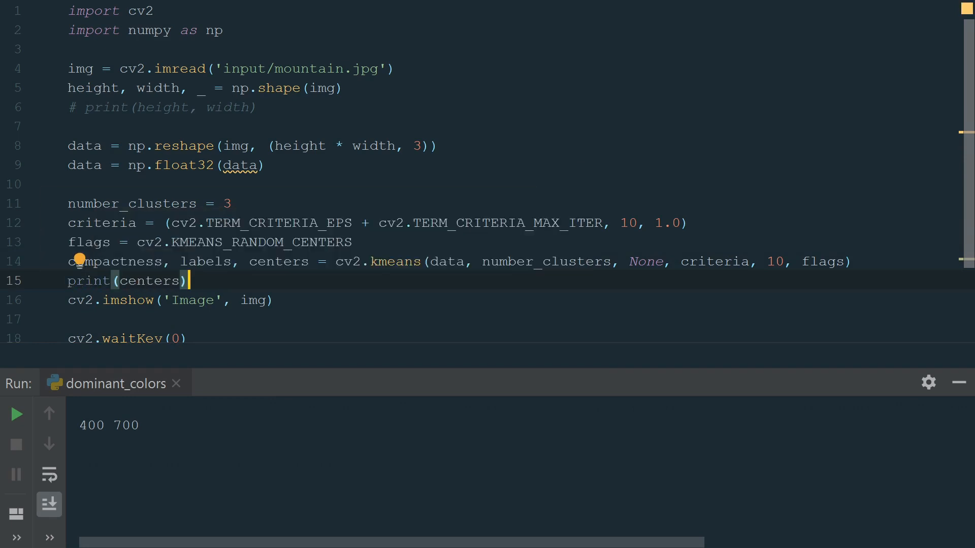
{"action": "left_click", "coordinate": [16, 414]}
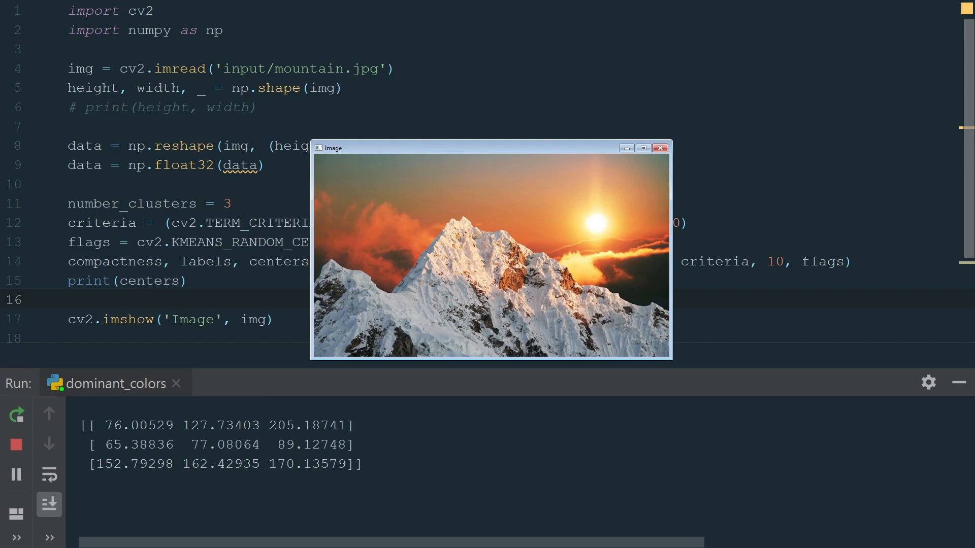
Close the image and start create_bar(height, width, color), filling a uint8 np.zeros bar with color
{"action": "left_click", "coordinate": [661, 148]}
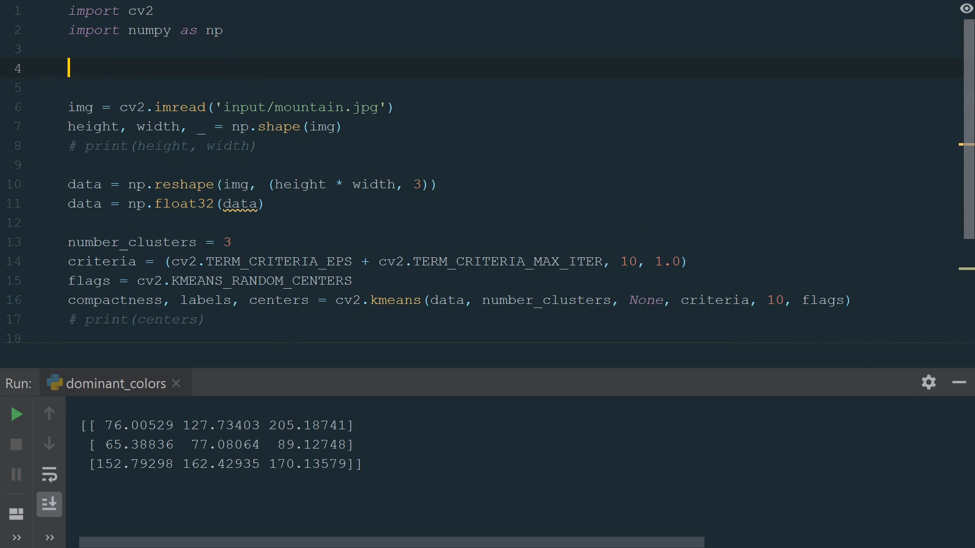
{"action": "type", "text": "def create_bar("}
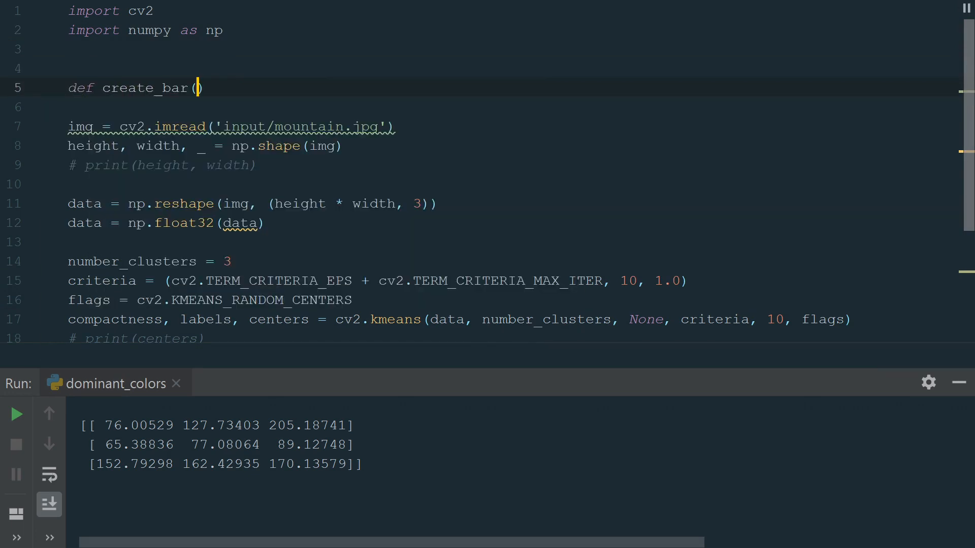
{"action": "type", "text": "height, width, color"}
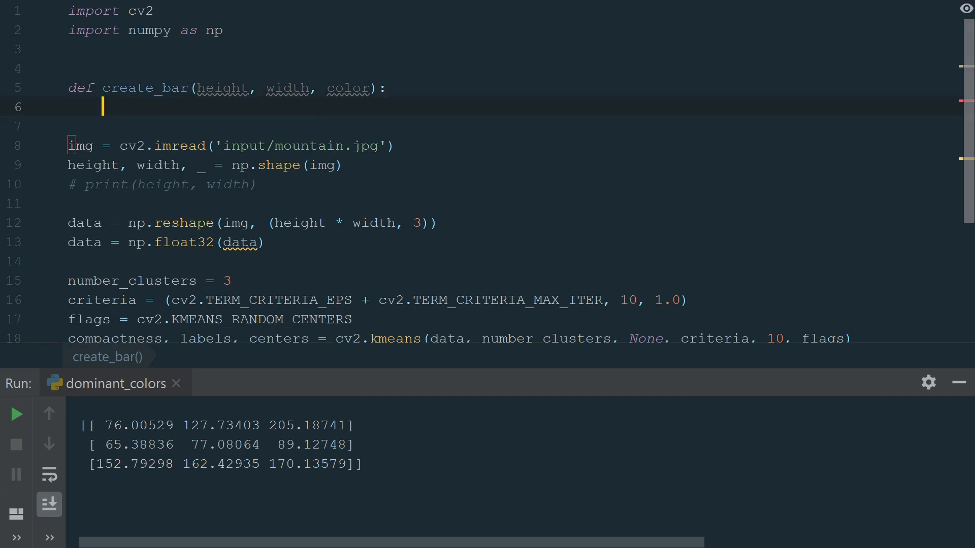
{"action": "type", "text": "bar"}
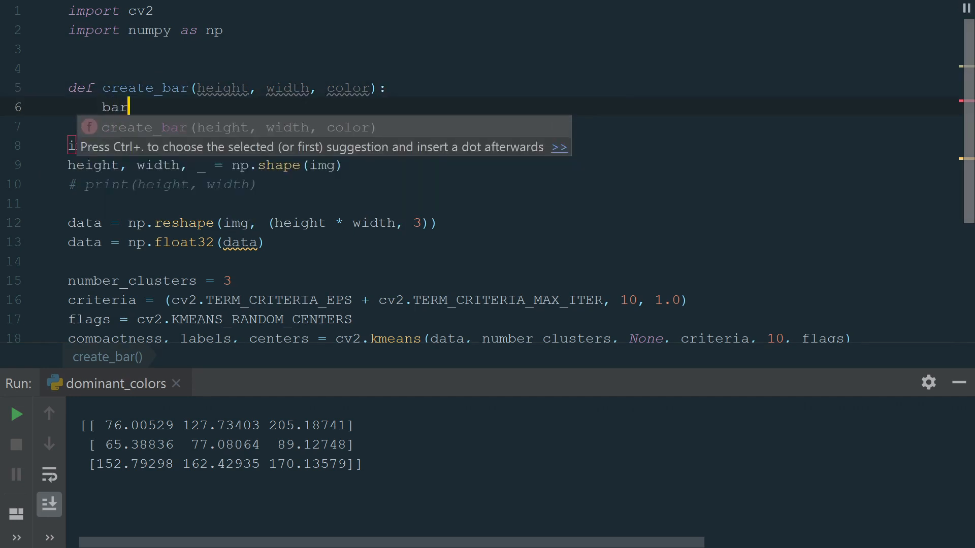
{"action": "type", "text": "= np.zeros()"}
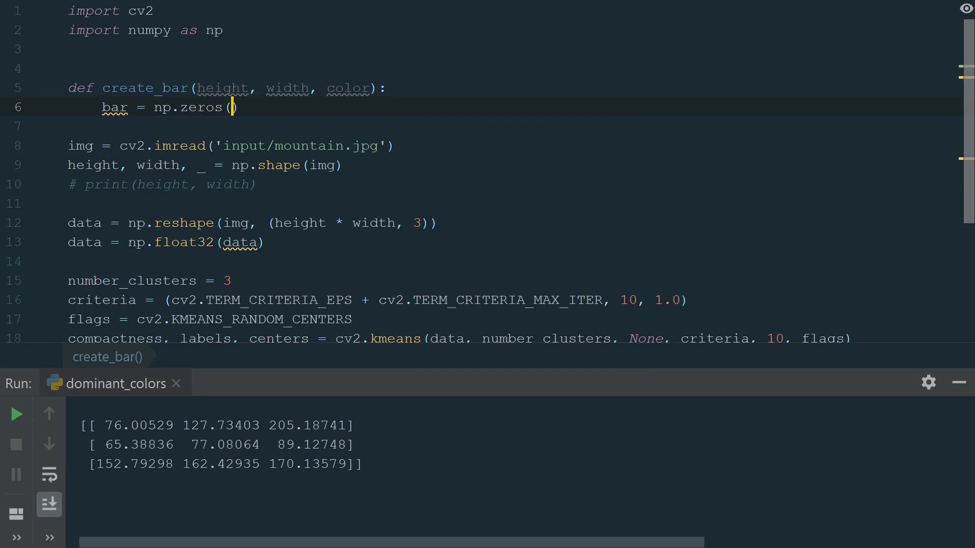
{"action": "type", "text": "(height, widt"}
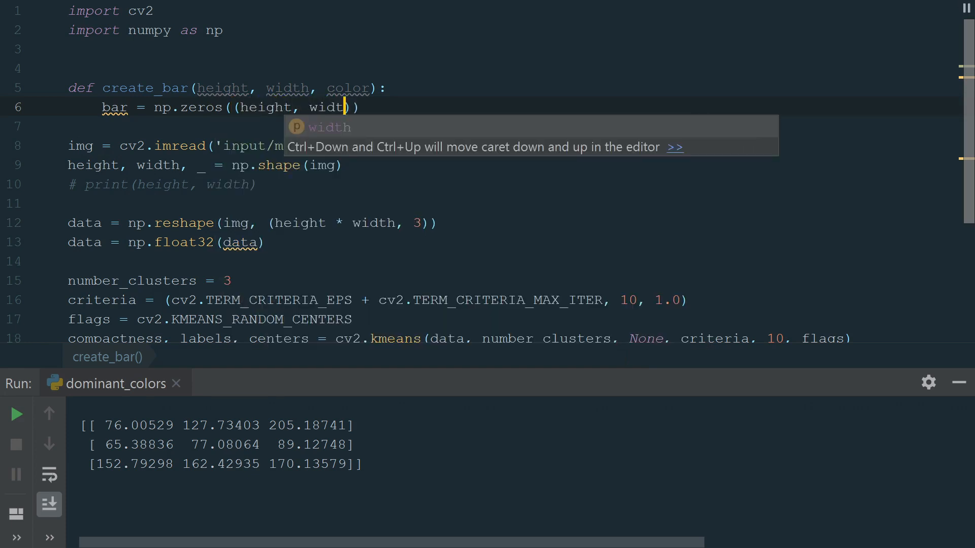
{"action": "type", "text": "h, 3"}
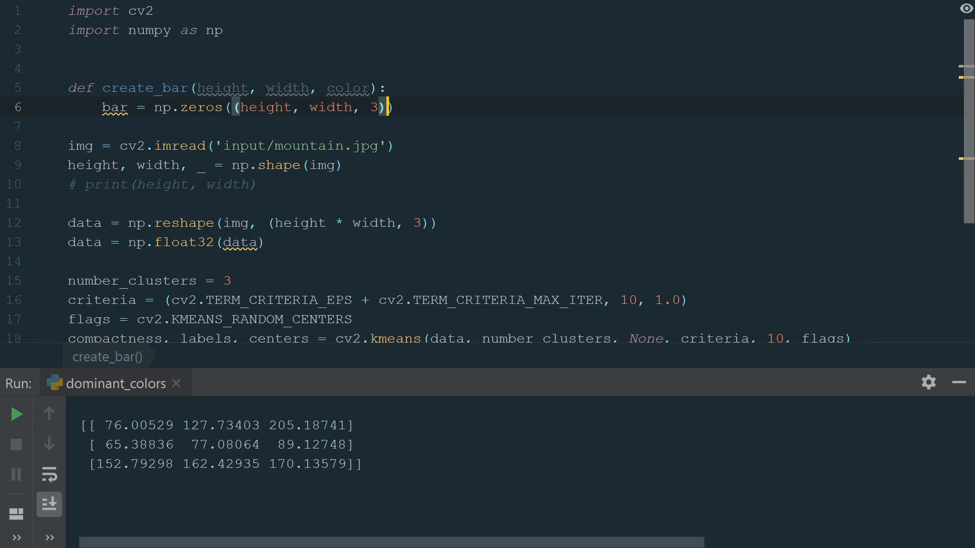
{"action": "type", "text": ", np.uint8"}
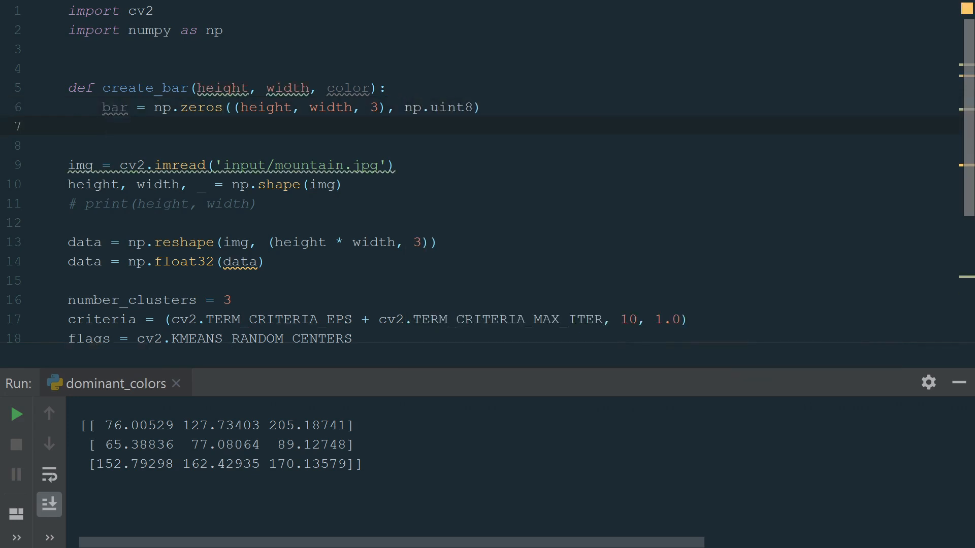
{"action": "type", "text": "bar[:] = color"}
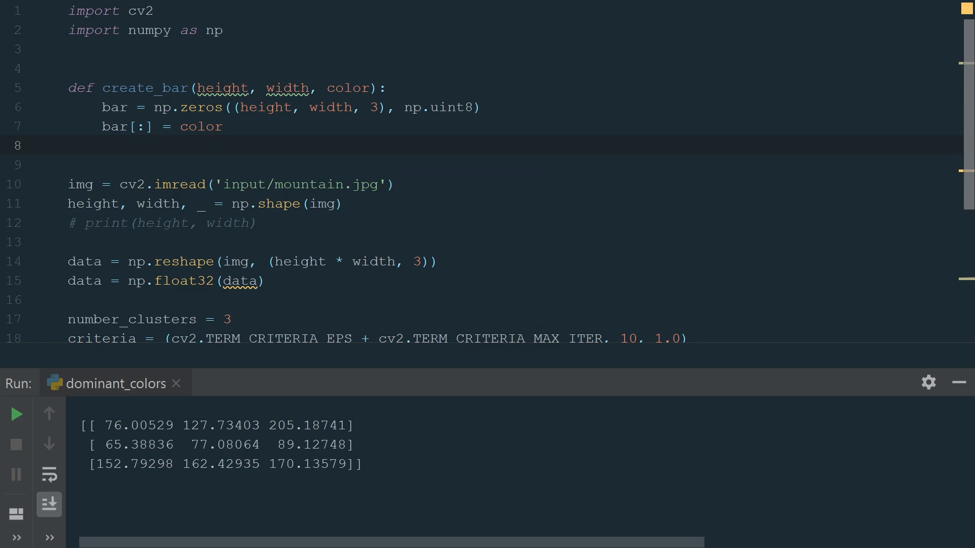
Extract red, green, blue from color[2], color[1], color[0] and return the bar with them
{"action": "type", "text": "red, gr"}
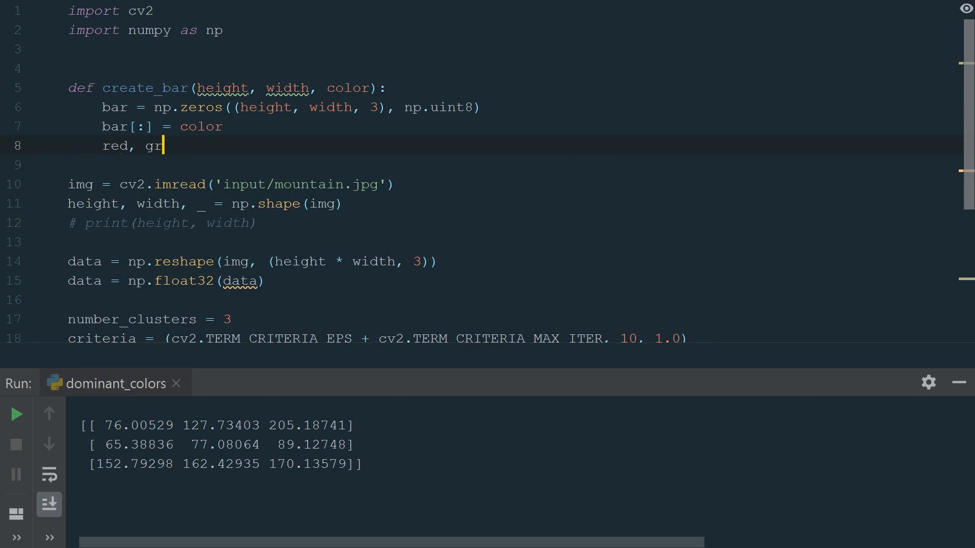
{"action": "type", "text": "een, blue = int(color[2]),"}
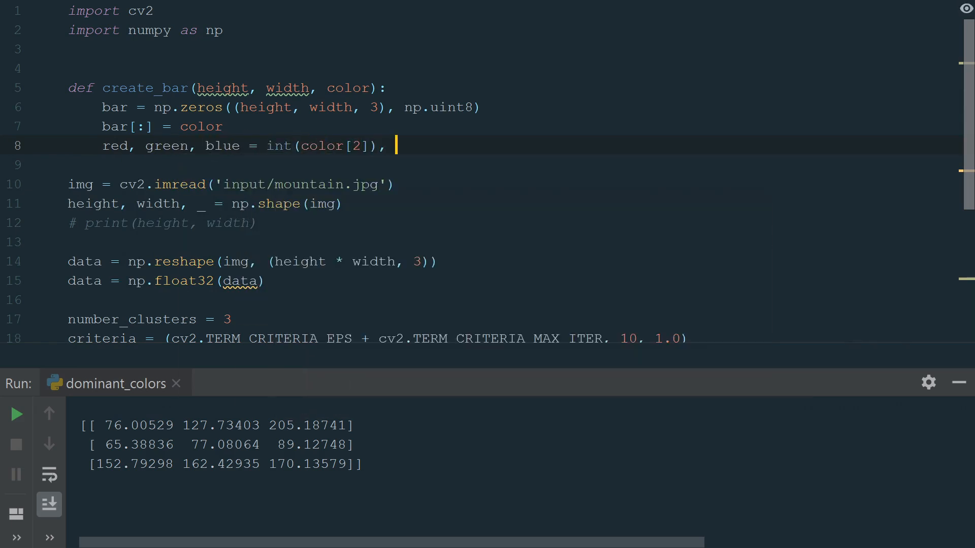
{"action": "type", "text": "int(color[1]), int(color[0])"}
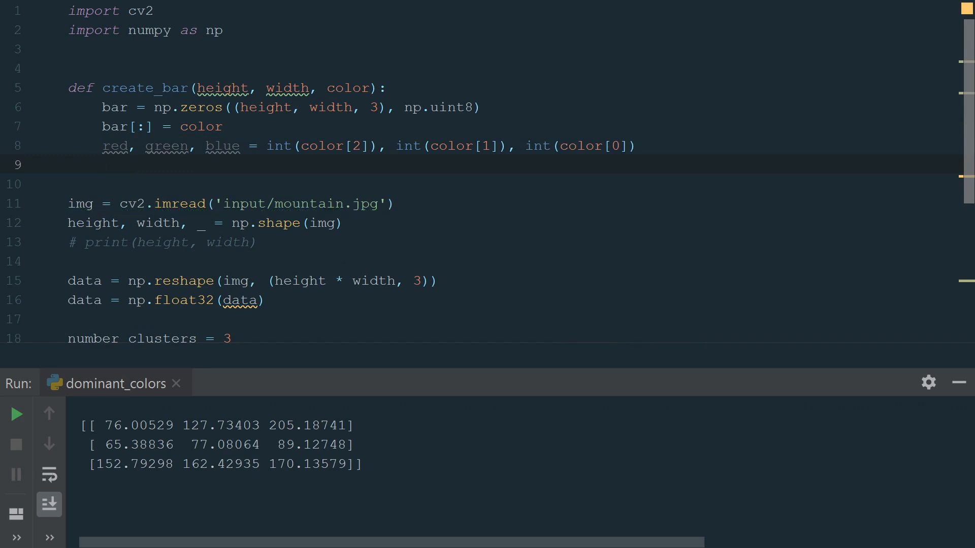
{"action": "type", "text": "return bar"}
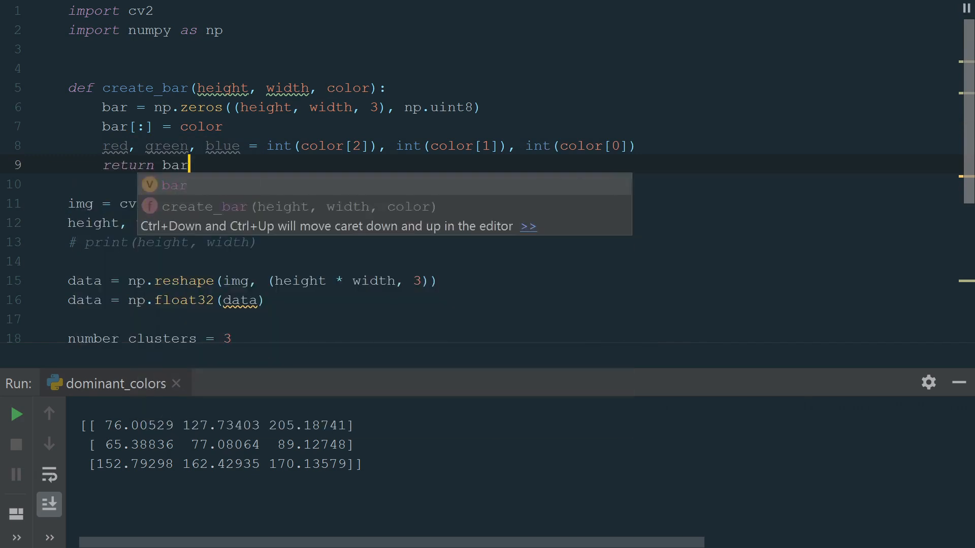
{"action": "type", "text": ", (red, green, blue)"}
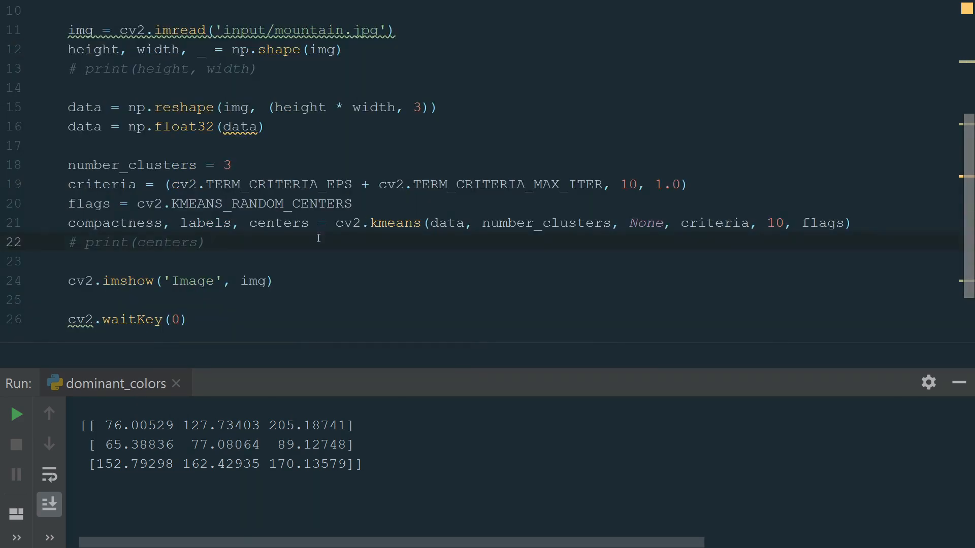
Create empty bars and rgb_values lists and loop over centers calling create_bar(200, 200, row)
{"action": "type", "text": "bars = []"}
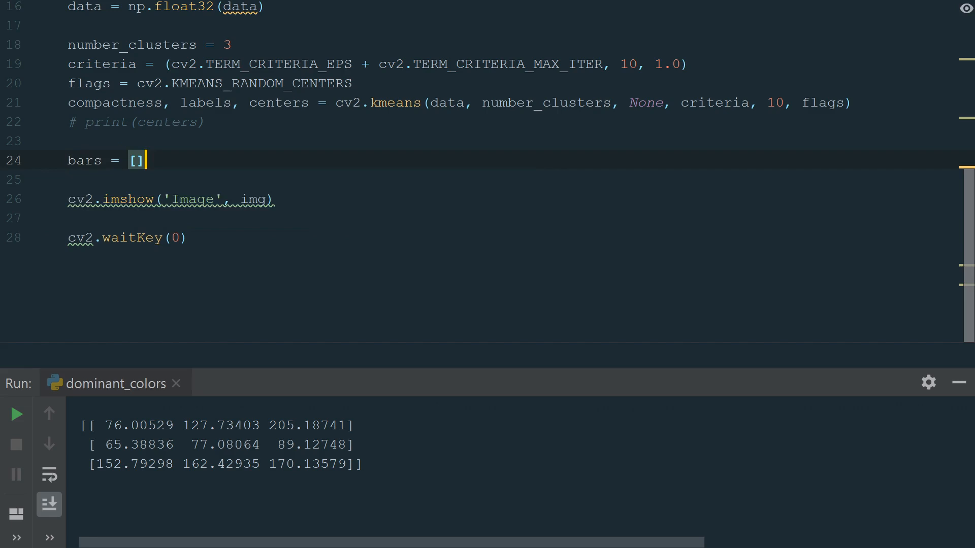
{"action": "type", "text": "rgb_values = []"}
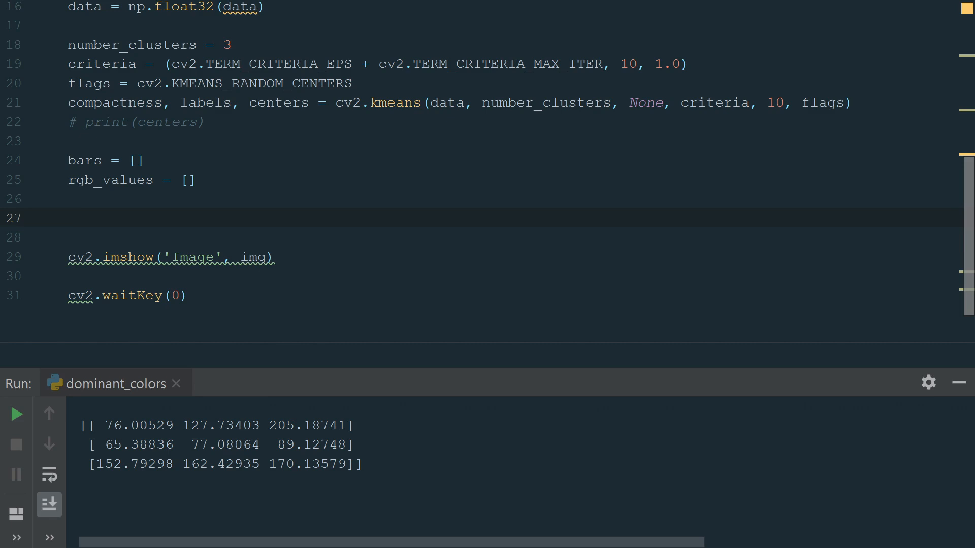
{"action": "type", "text": "for inde"}
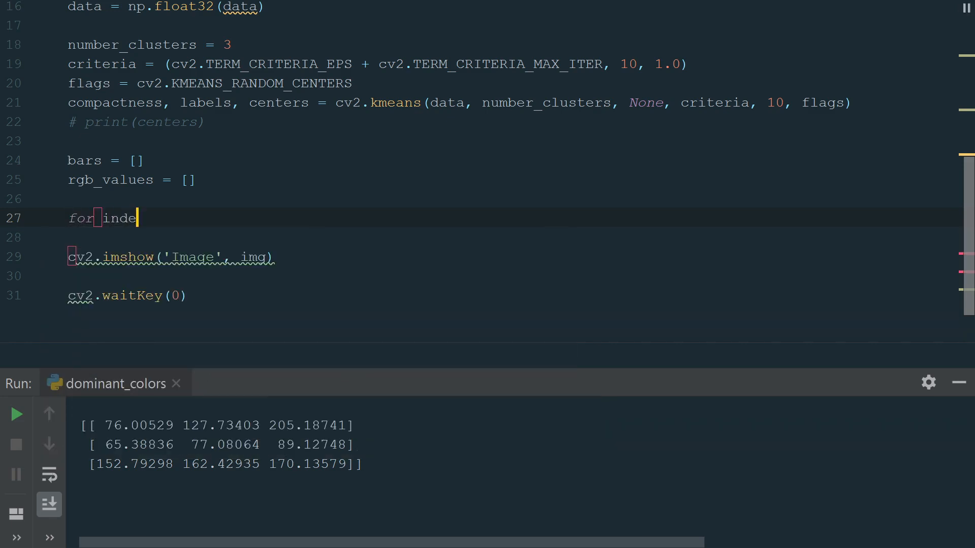
{"action": "type", "text": "x, row in enumerate(centers):"}
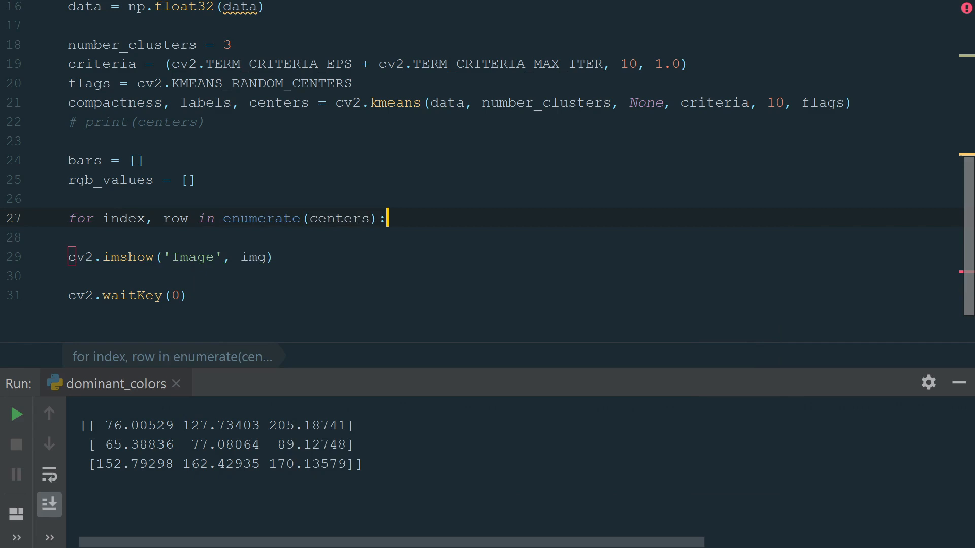
{"action": "type", "text": "bar, rgb = create_bar"}
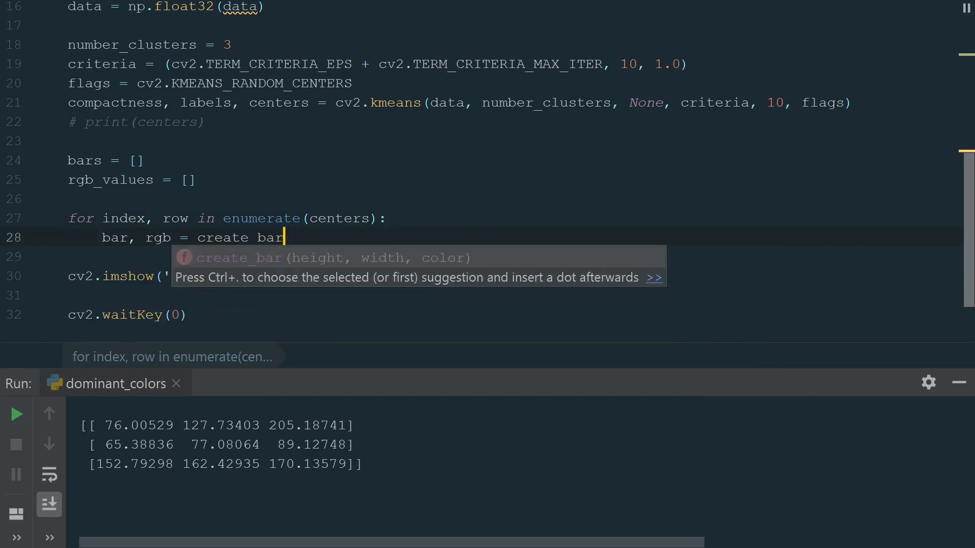
{"action": "type", "text": "(200, 200, row)"}
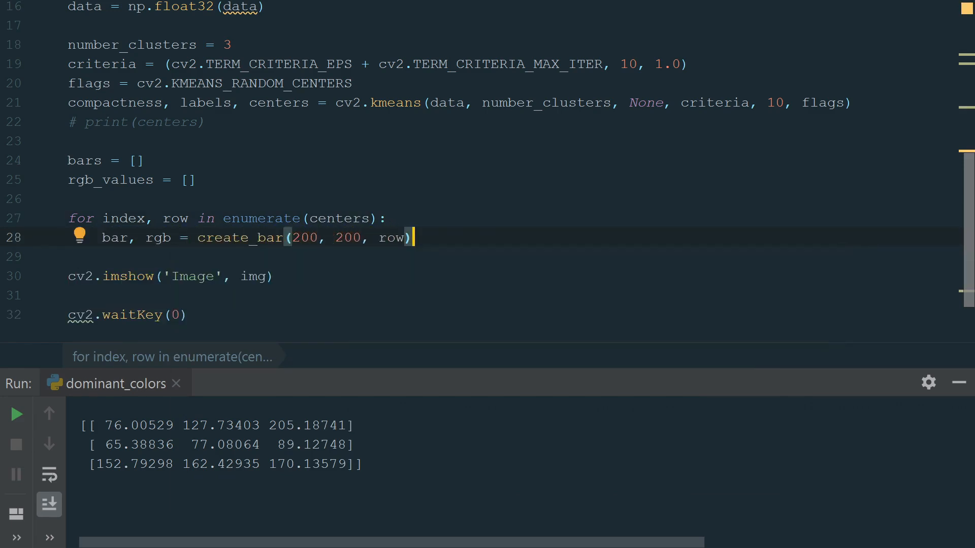
{"action": "key", "text": "enter"}
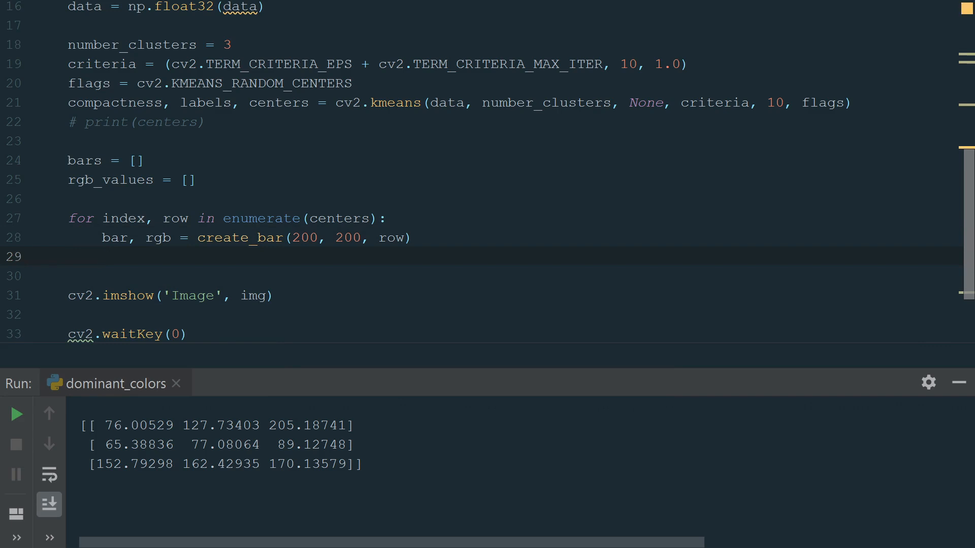
Append each bar and rgb to their lists, then set img_bar = np.hstack(bars)
{"action": "type", "text": "bars.append(bar)"}
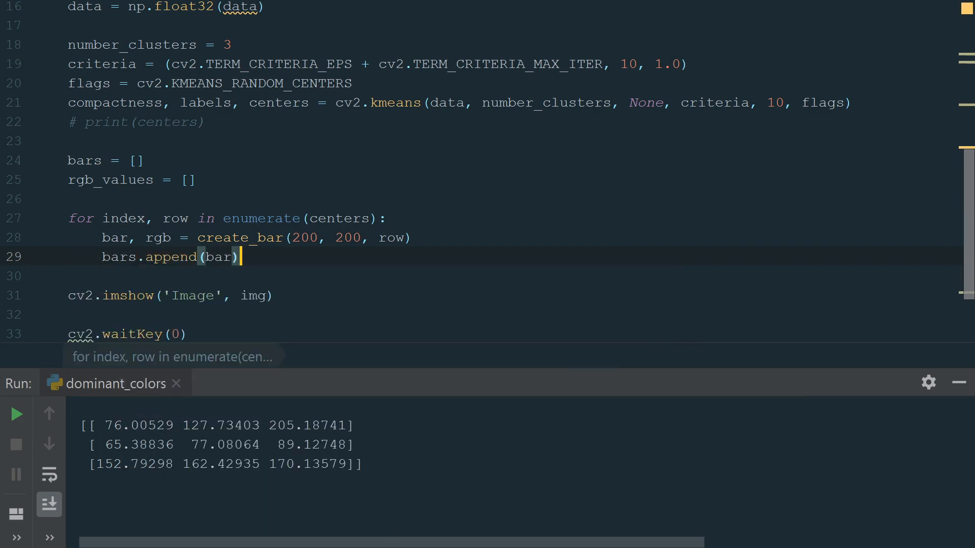
{"action": "type", "text": "rgb_values.append("}
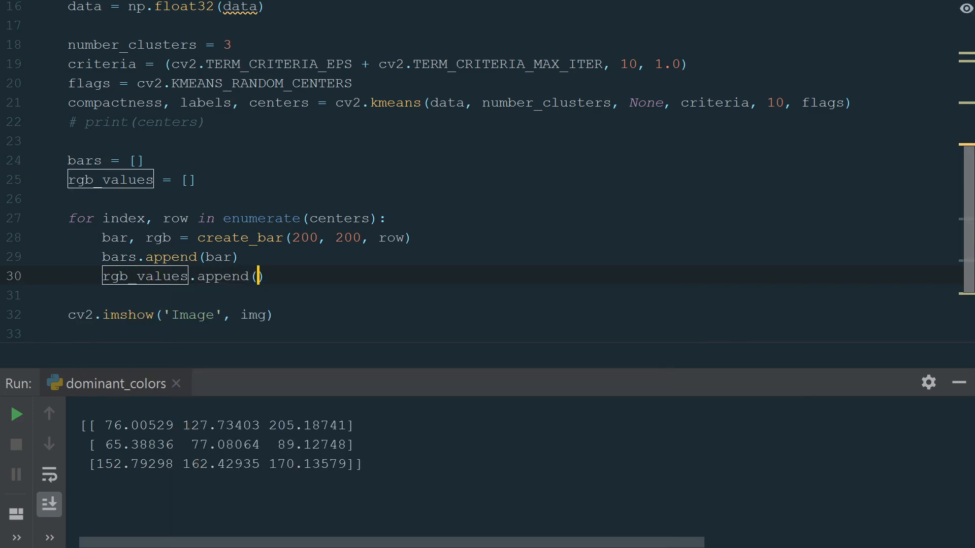
{"action": "type", "text": "rgb"}
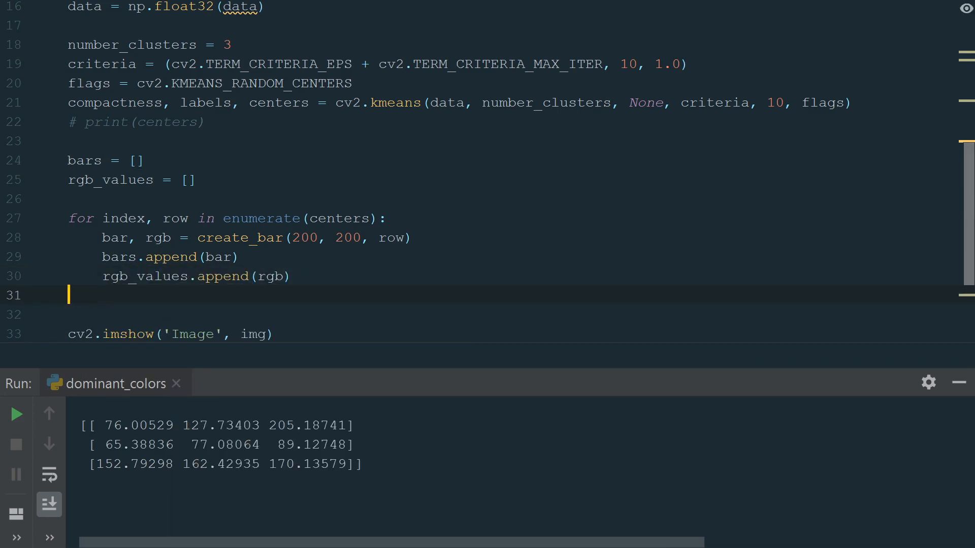
{"action": "key", "text": "enter"}
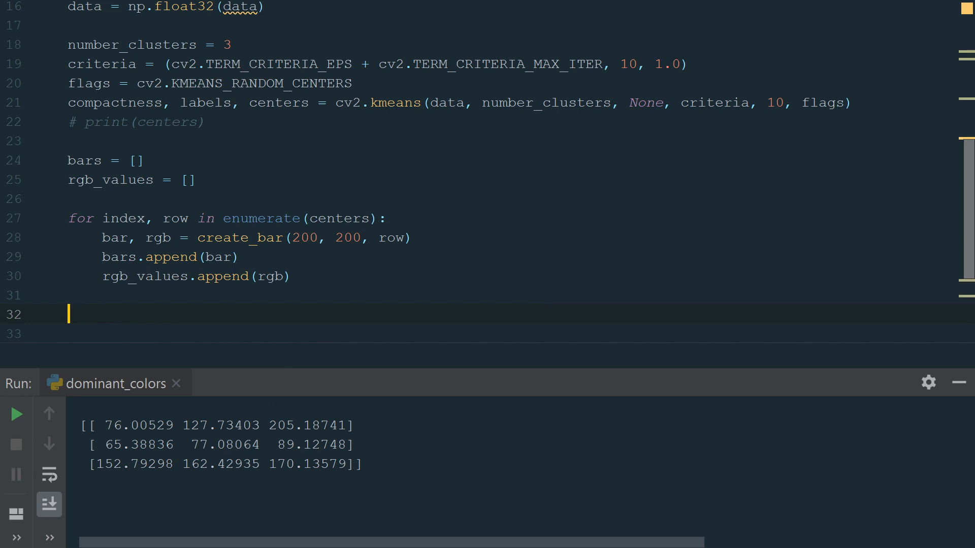
{"action": "type", "text": "img_bar = np.hstack(bars)"}
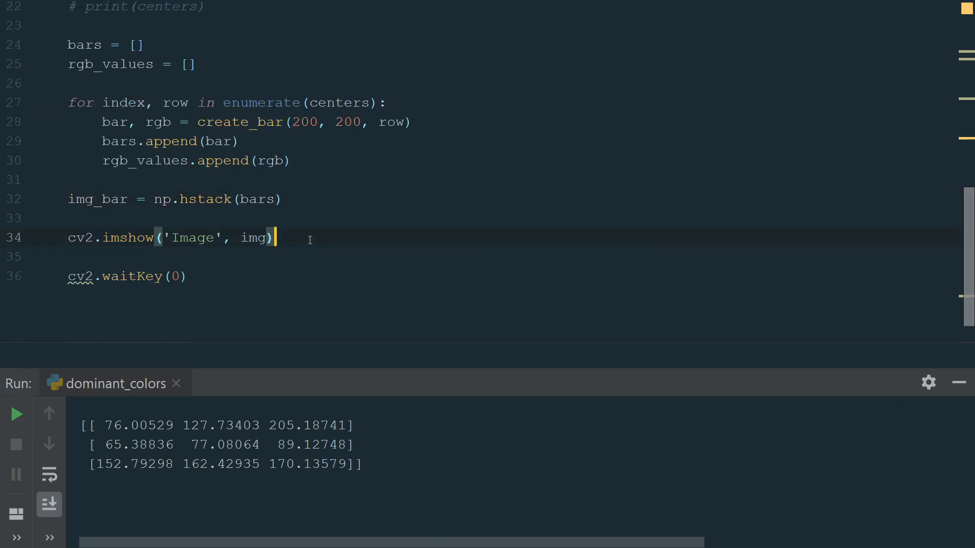
Add cv2.imshow('Dominant colors', img_bar) after the Image display line
{"action": "key", "text": "enter"}
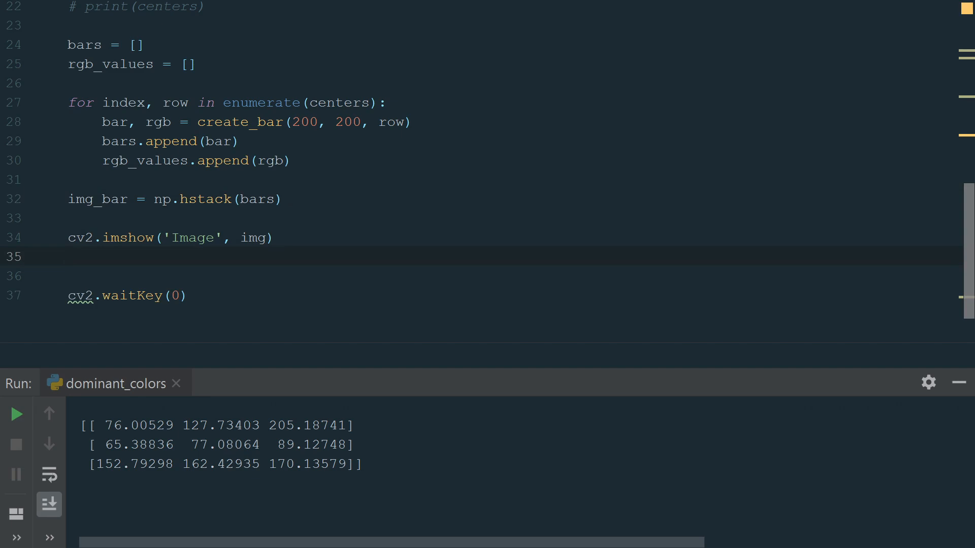
{"action": "type", "text": "cv2.imshow('Dominant colo')"}
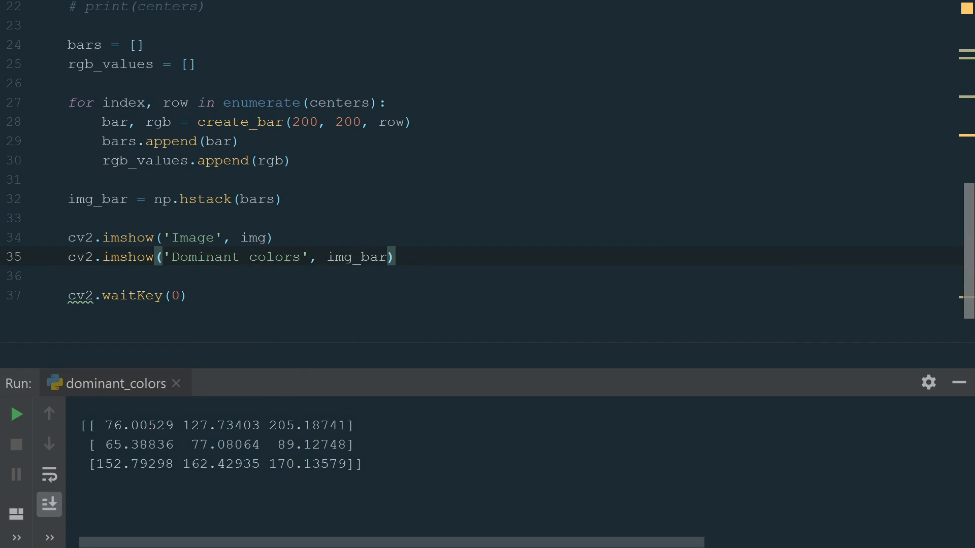
{"action": "left_click", "coordinate": [16, 415]}
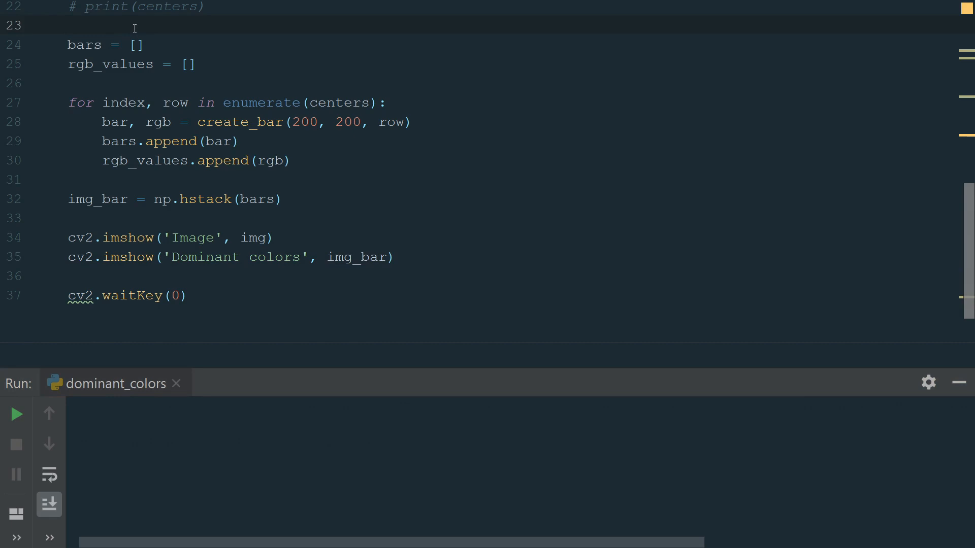
Set FONT_HERSHEY_SIMPLEX and loop over rgb_values, drawing and printing '{index + 1}. RGB: {row}' labels
{"action": "type", "text": "font = cv2.FONT_HERSHEY_SIMPLEX"}
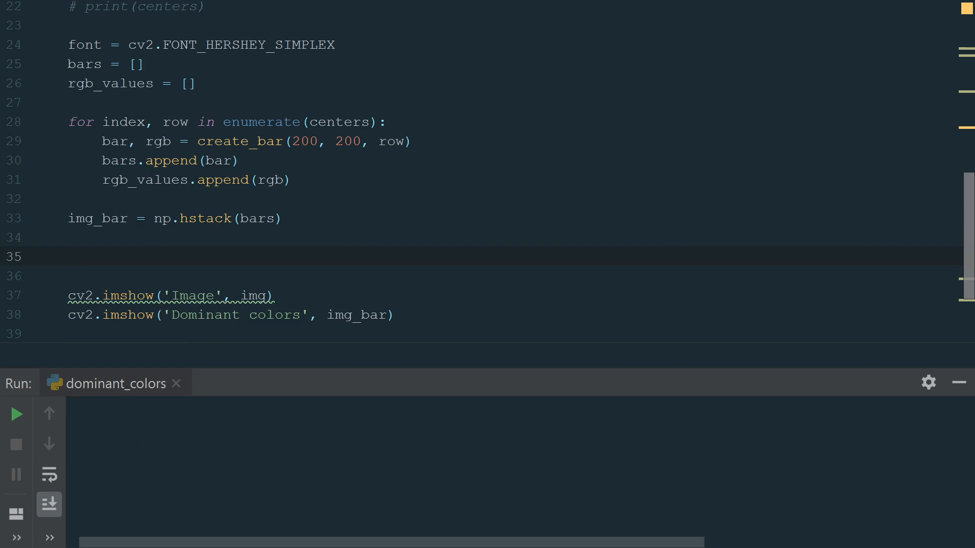
{"action": "type", "text": "for index, row in enumerate(rgb_values"}
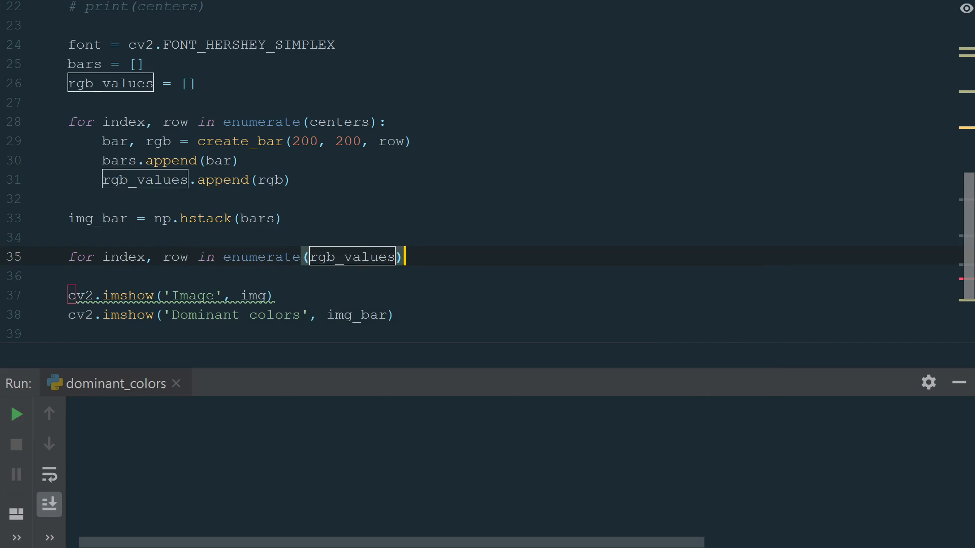
{"action": "type", "text": "image = cv2.putText"}
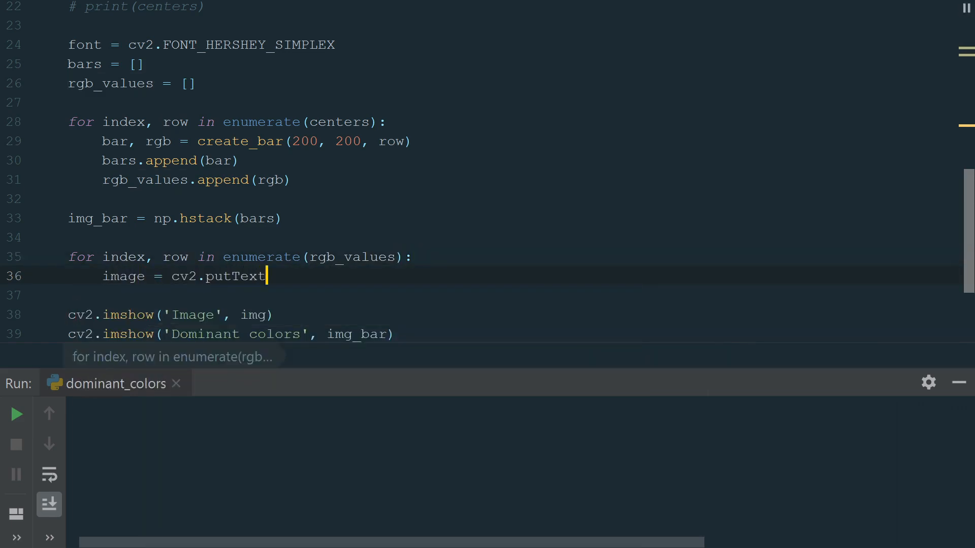
{"action": "type", "text": "()"}
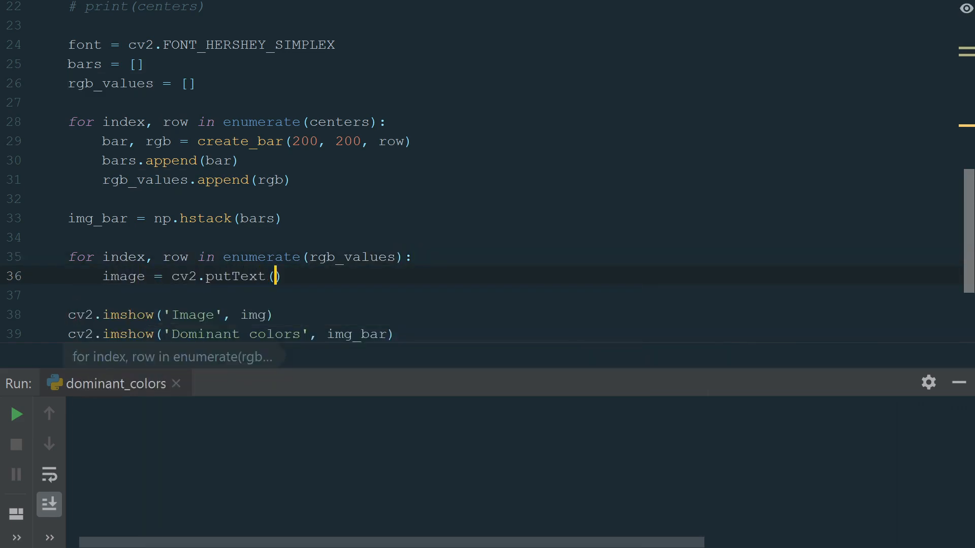
{"action": "type", "text": "img_bar,"}
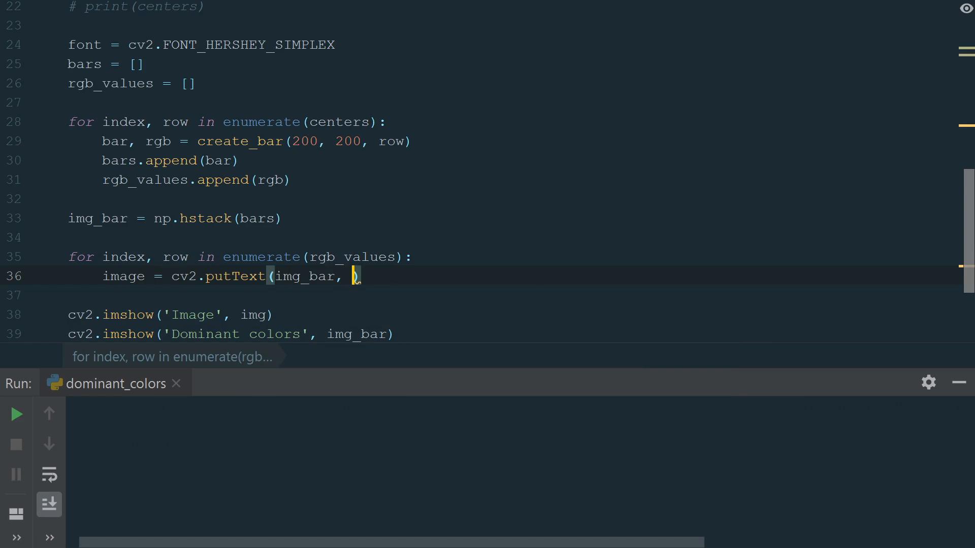
{"action": "type", "text": "f'{index + 1}'"}
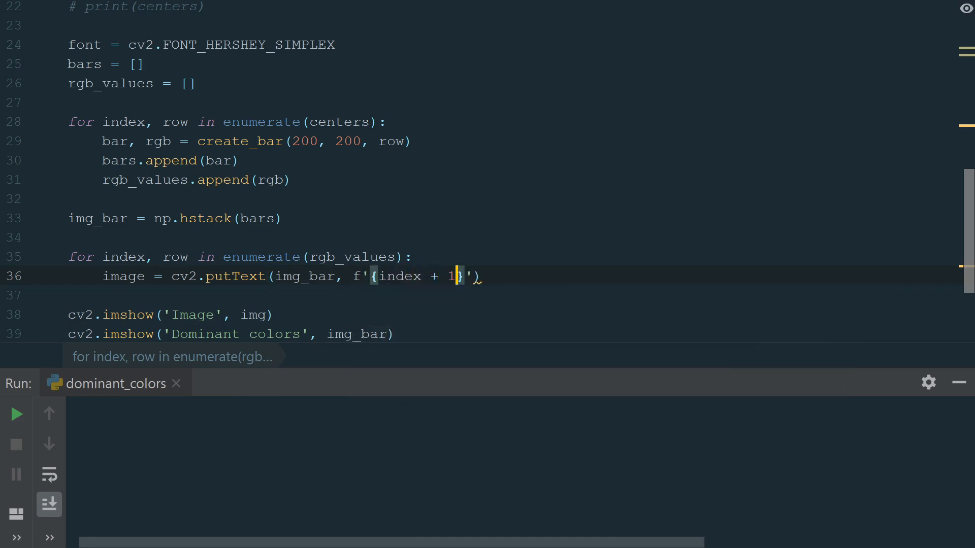
{"action": "type", "text": ". RGB: {row}"}
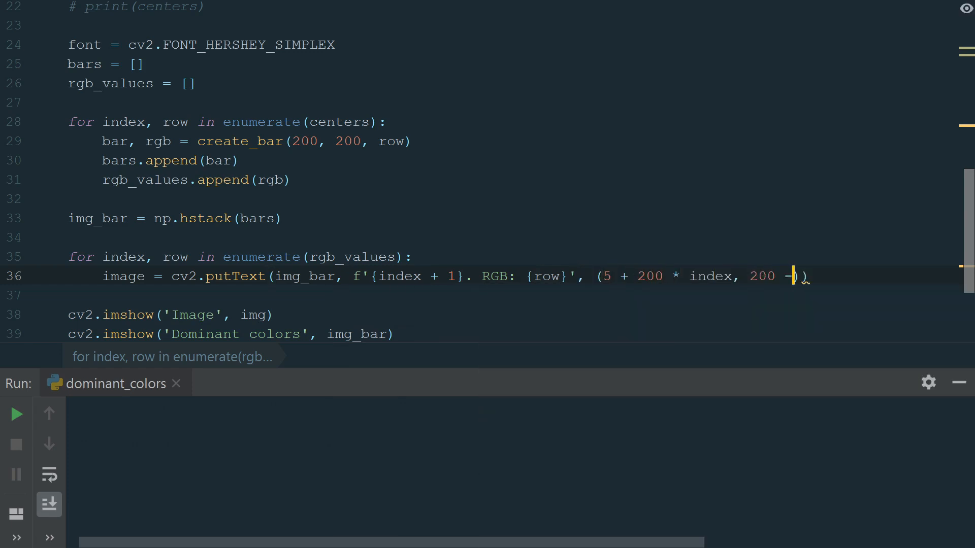
{"action": "type", "text": "10), font, 0.5,"}
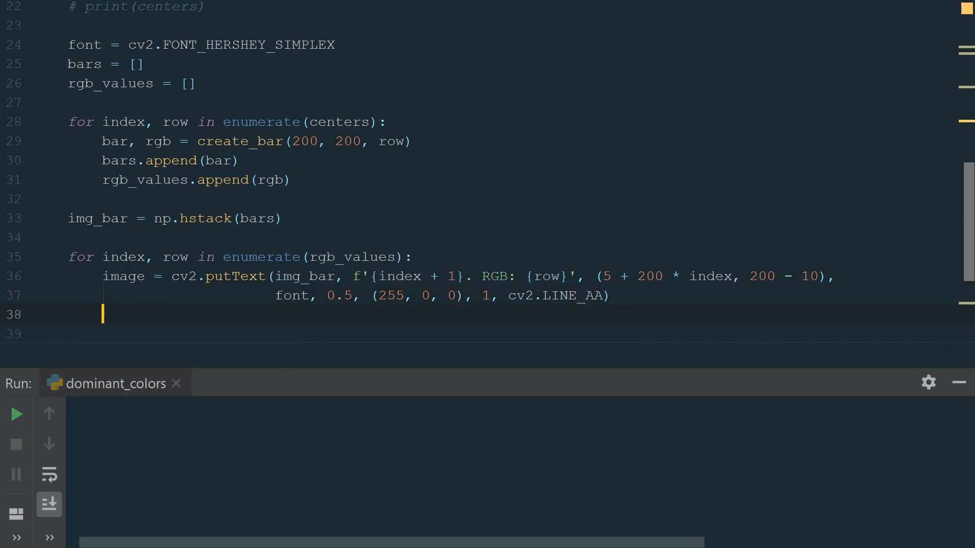
{"action": "type", "text": "print(f'{index + 1}. RGB{row}')"}
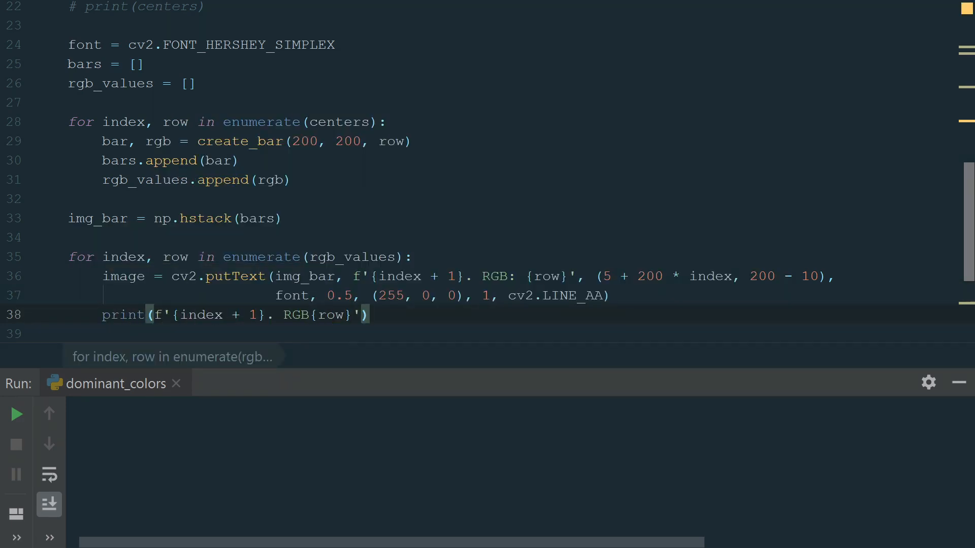
Change number_clusters to 5 and run dominant_colors to see five labelled colours
{"action": "left_click", "coordinate": [16, 415]}
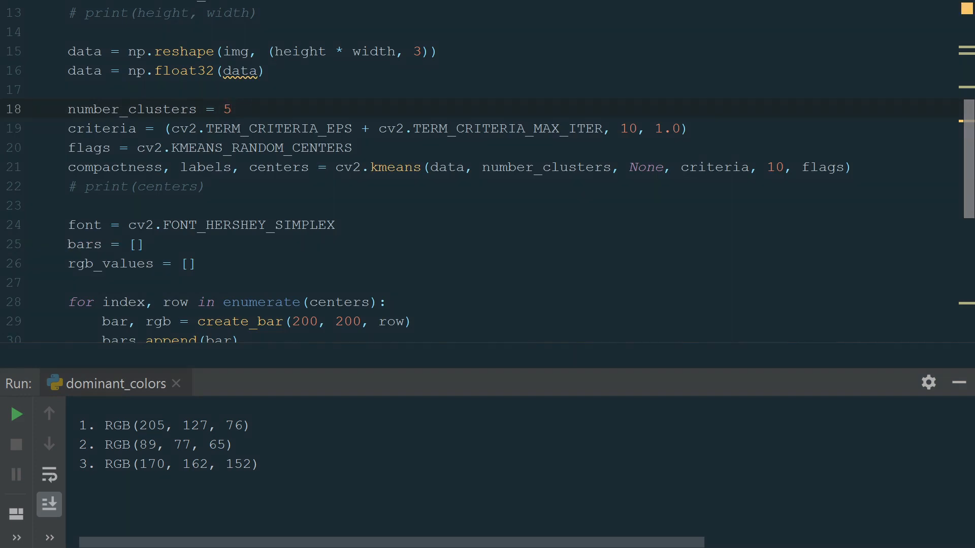
{"action": "left_click", "coordinate": [16, 415]}
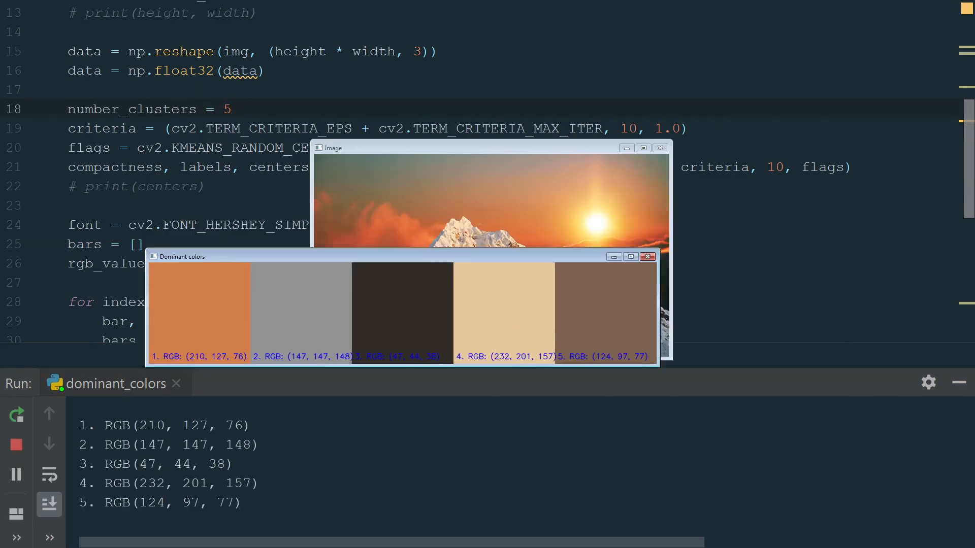